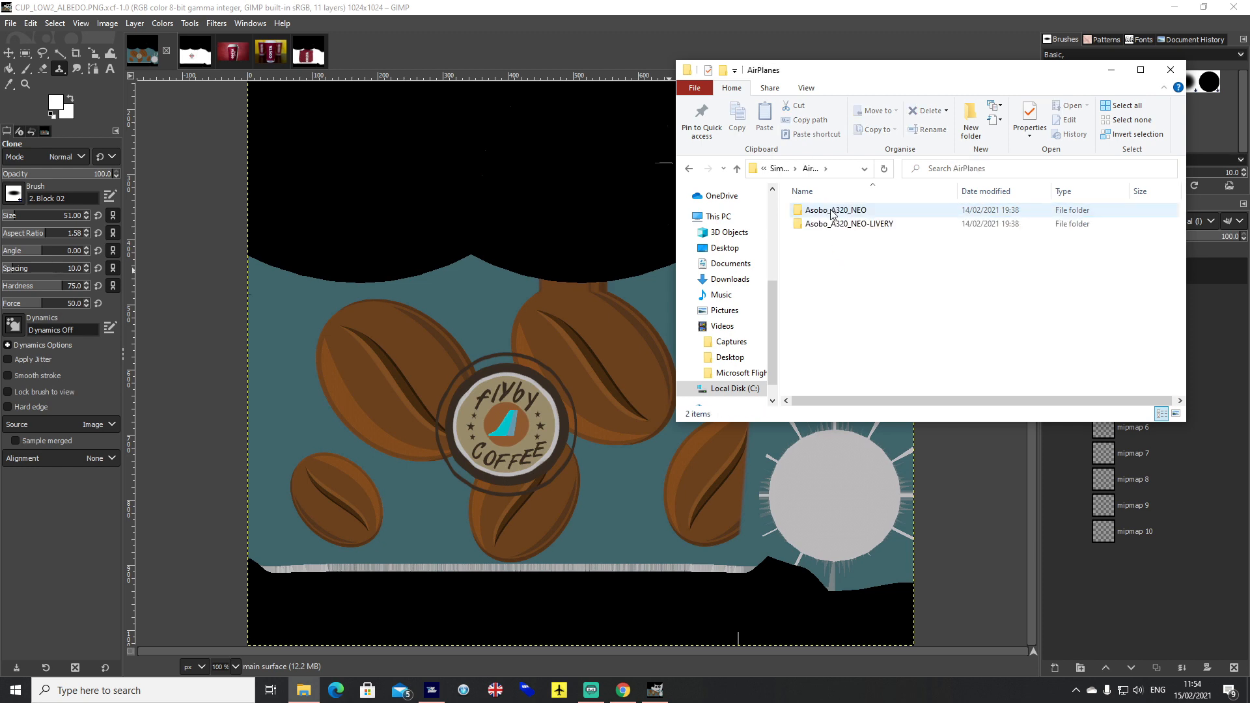
Open Asobo_A320_NEO > TEXTURE and right-click CUP_LOW2_ALBEDO.PNG.
{"action": "double_click", "coordinate": [836, 210]}
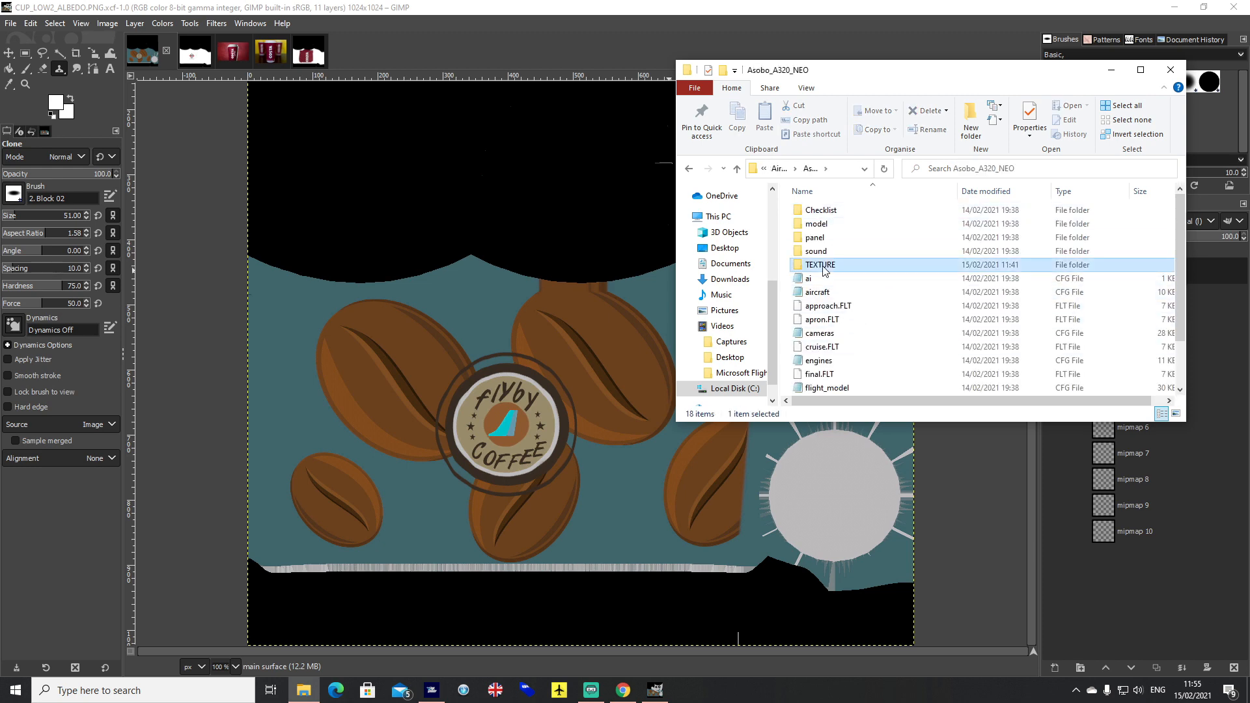
{"action": "double_click", "coordinate": [820, 265]}
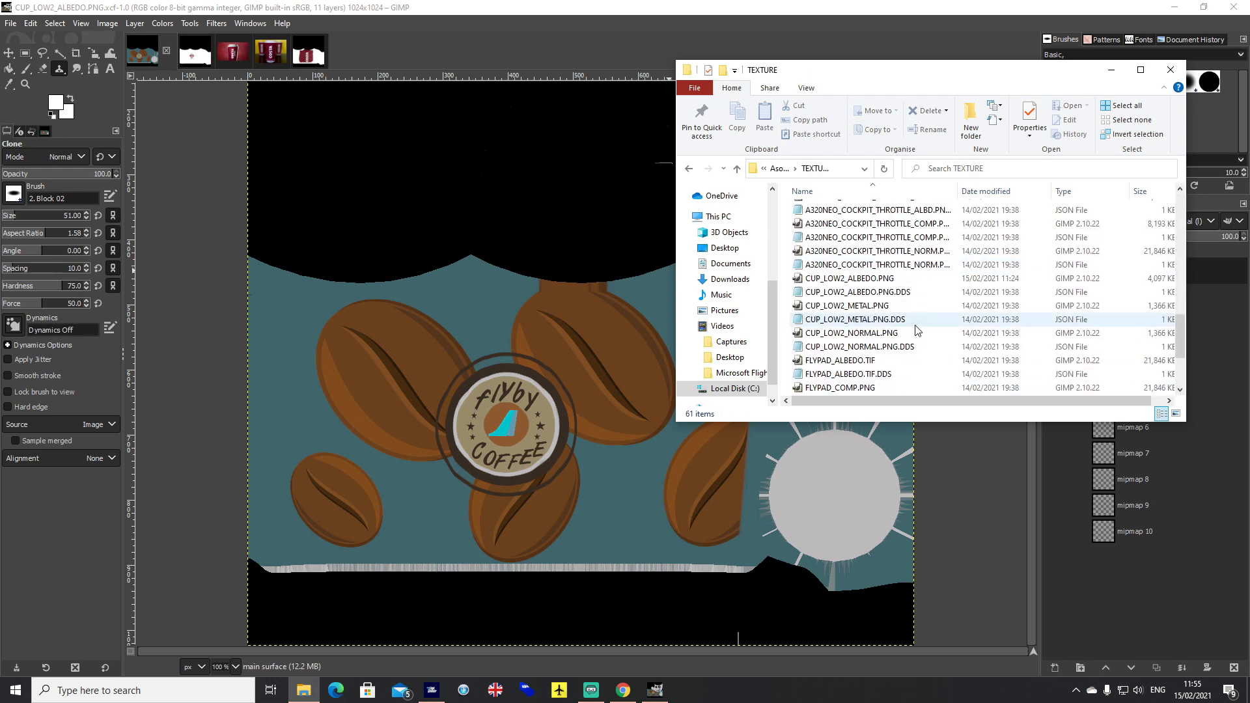
{"action": "left_click", "coordinate": [846, 274]}
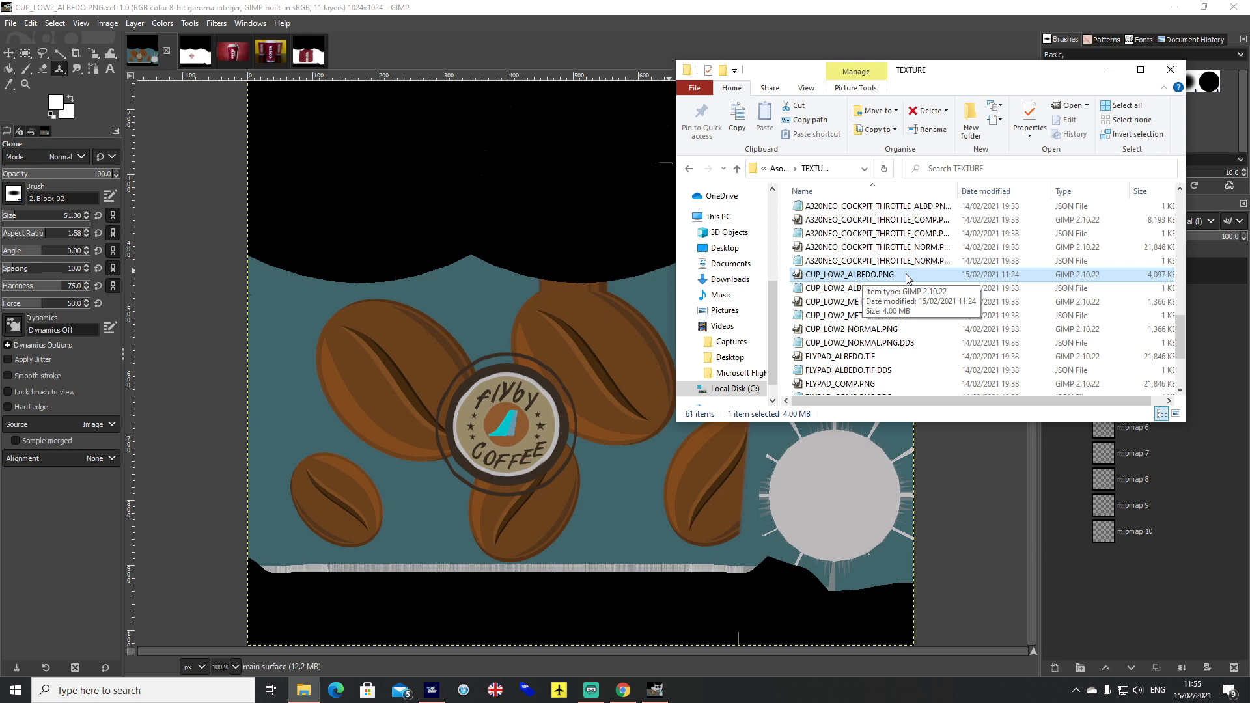
{"action": "mouse_move", "coordinate": [898, 280]}
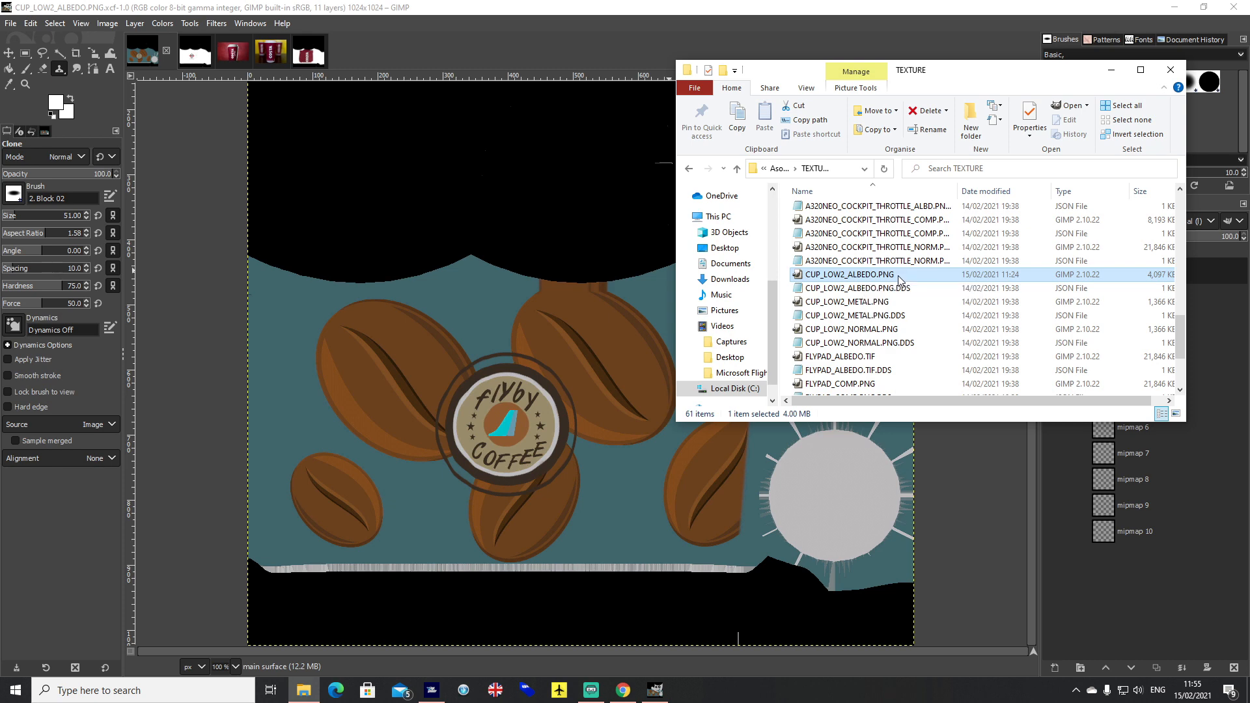
{"action": "right_click", "coordinate": [849, 274]}
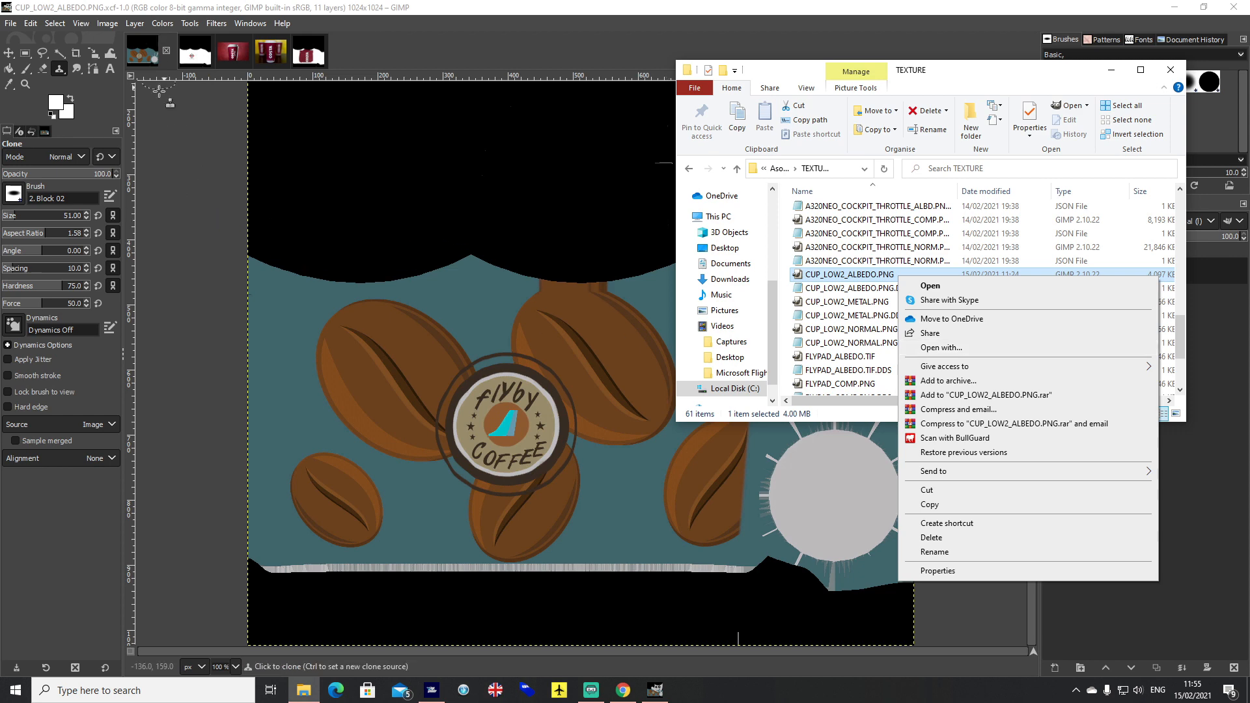
{"action": "mouse_move", "coordinate": [200, 307]}
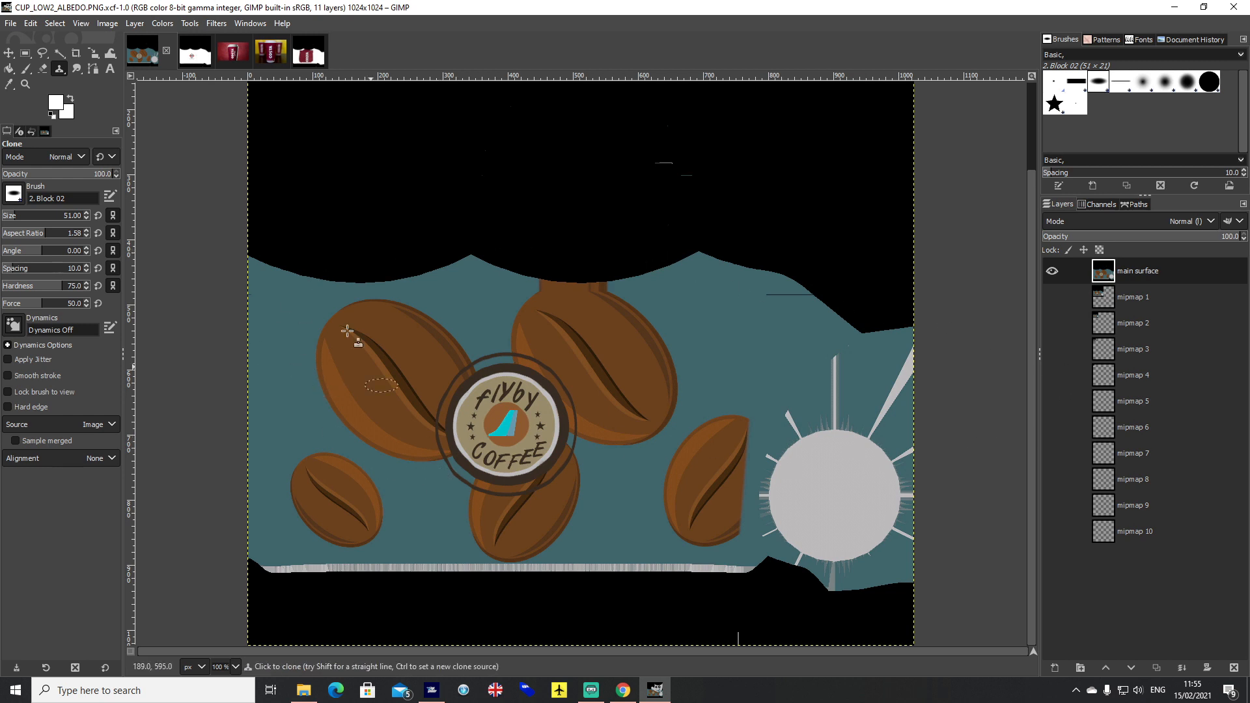
{"action": "mouse_move", "coordinate": [905, 341]}
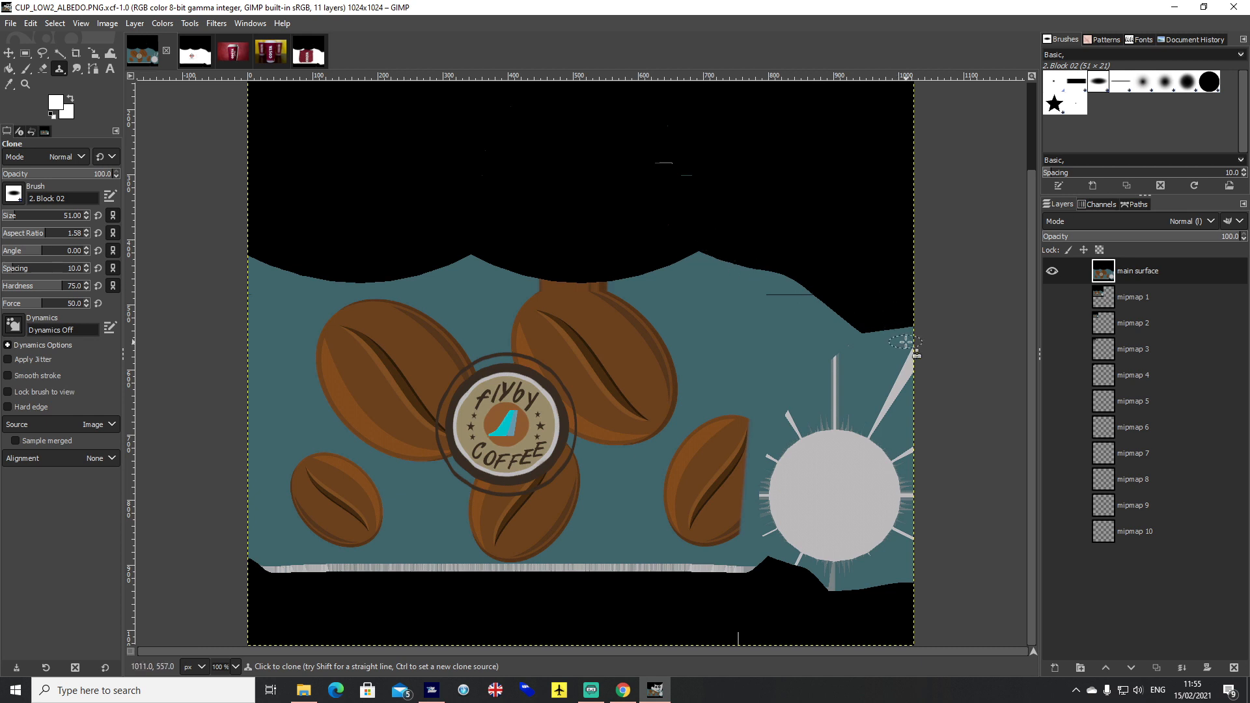
{"action": "mouse_move", "coordinate": [714, 510]}
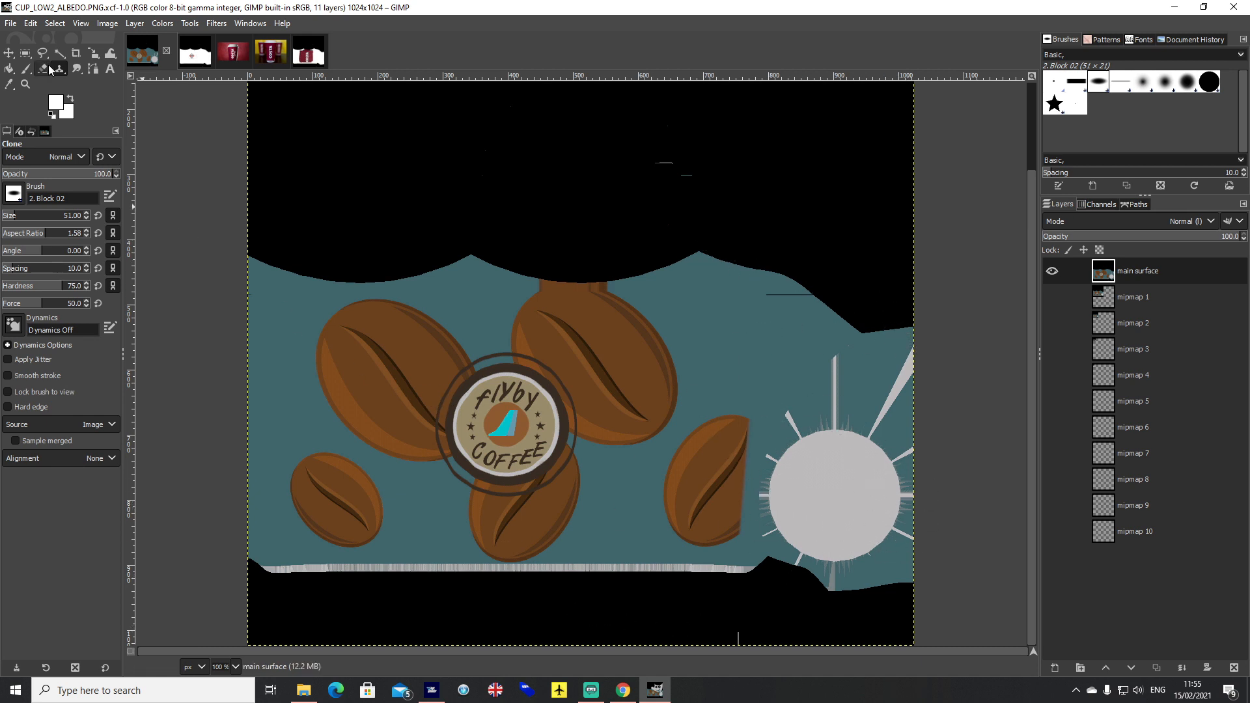
{"action": "mouse_move", "coordinate": [10, 54]}
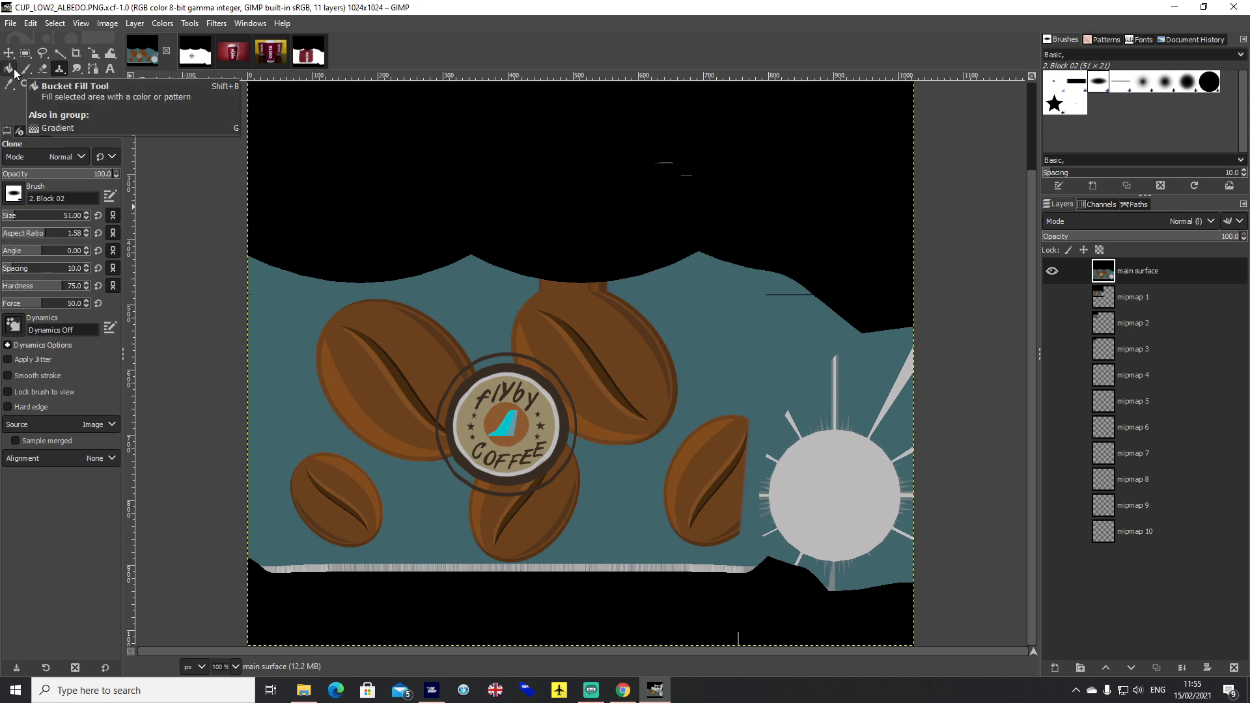
Select the Bucket Fill tool and choose the fill colour.
{"action": "left_click", "coordinate": [9, 53]}
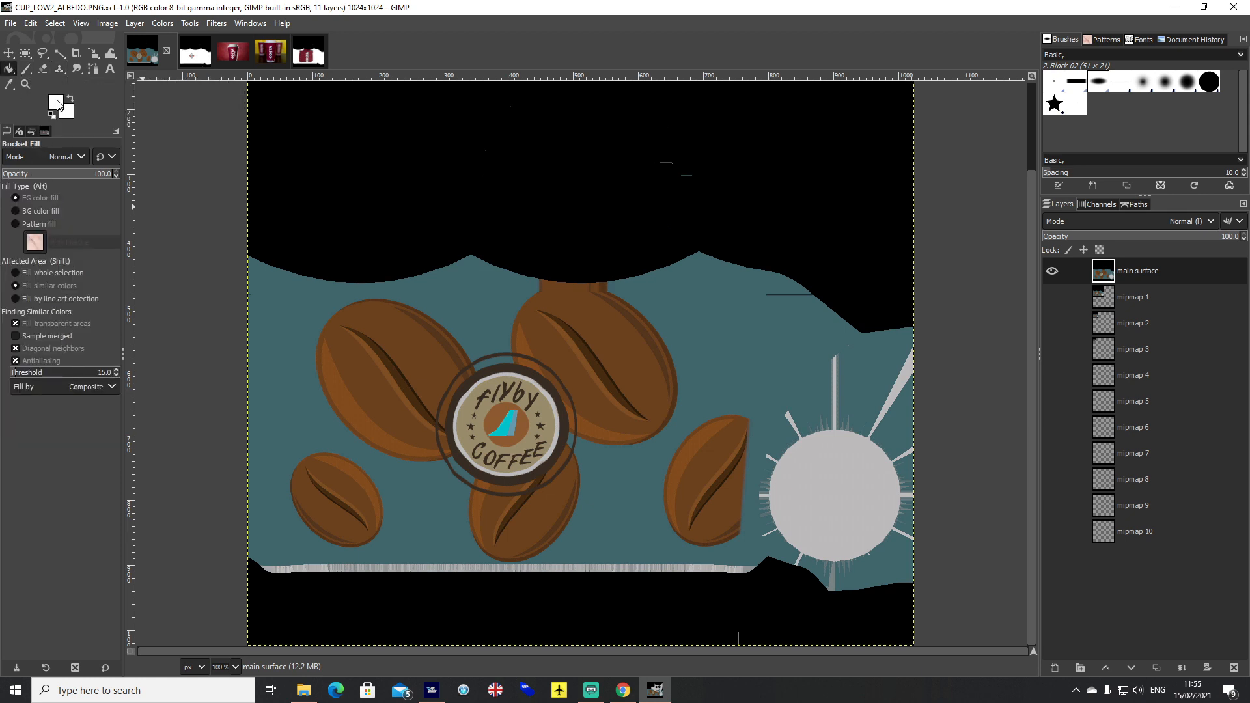
{"action": "left_click", "coordinate": [490, 363]}
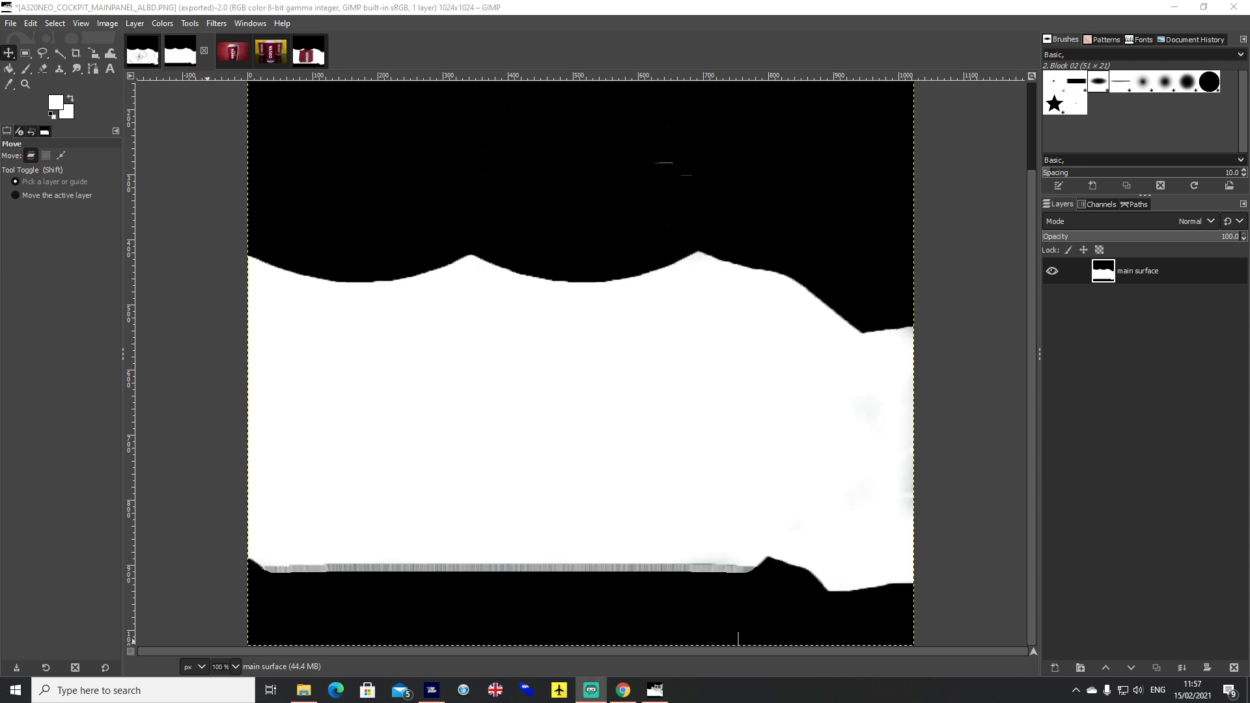
{"action": "mouse_move", "coordinate": [179, 415]}
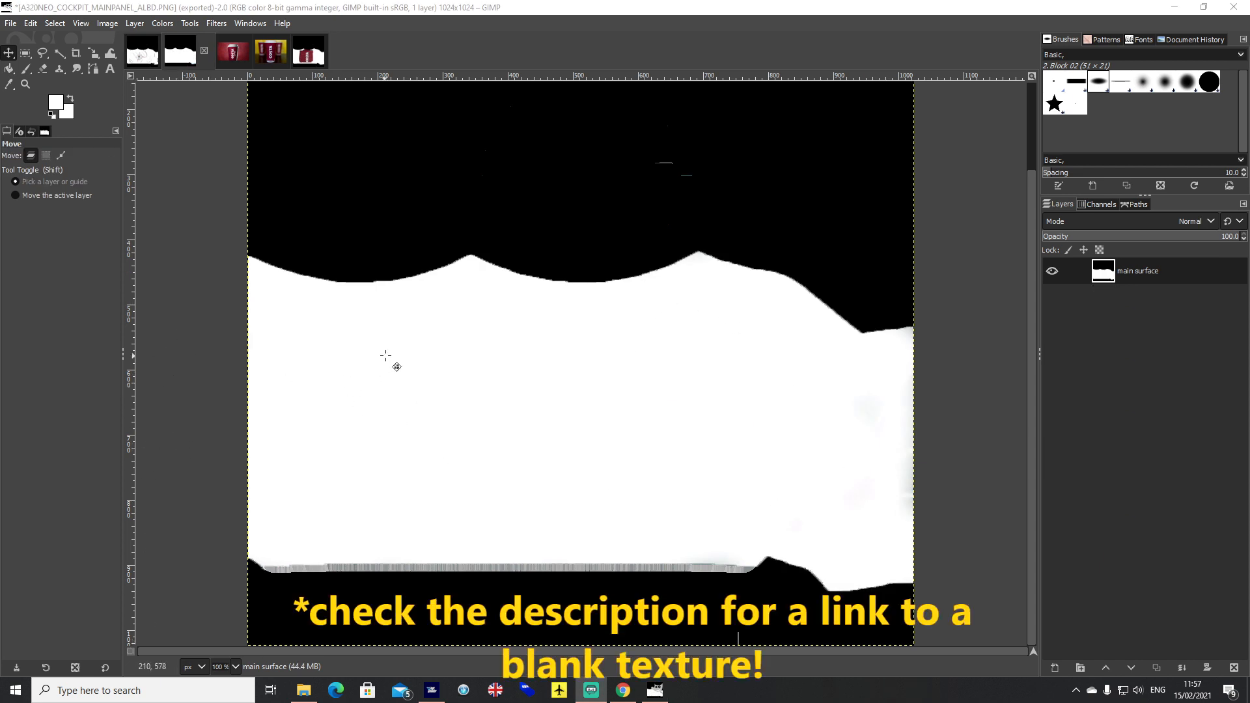
{"action": "mouse_move", "coordinate": [280, 438]}
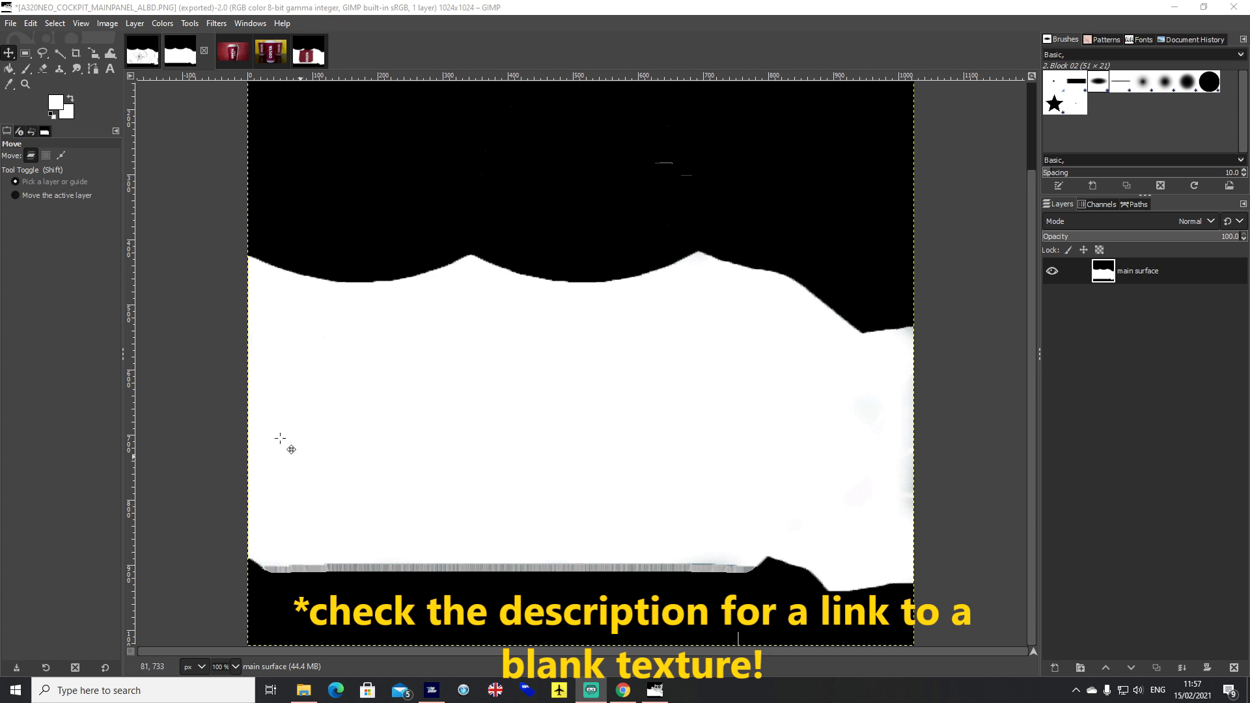
Open the File menu over the white cup mask image.
{"action": "left_click", "coordinate": [10, 22]}
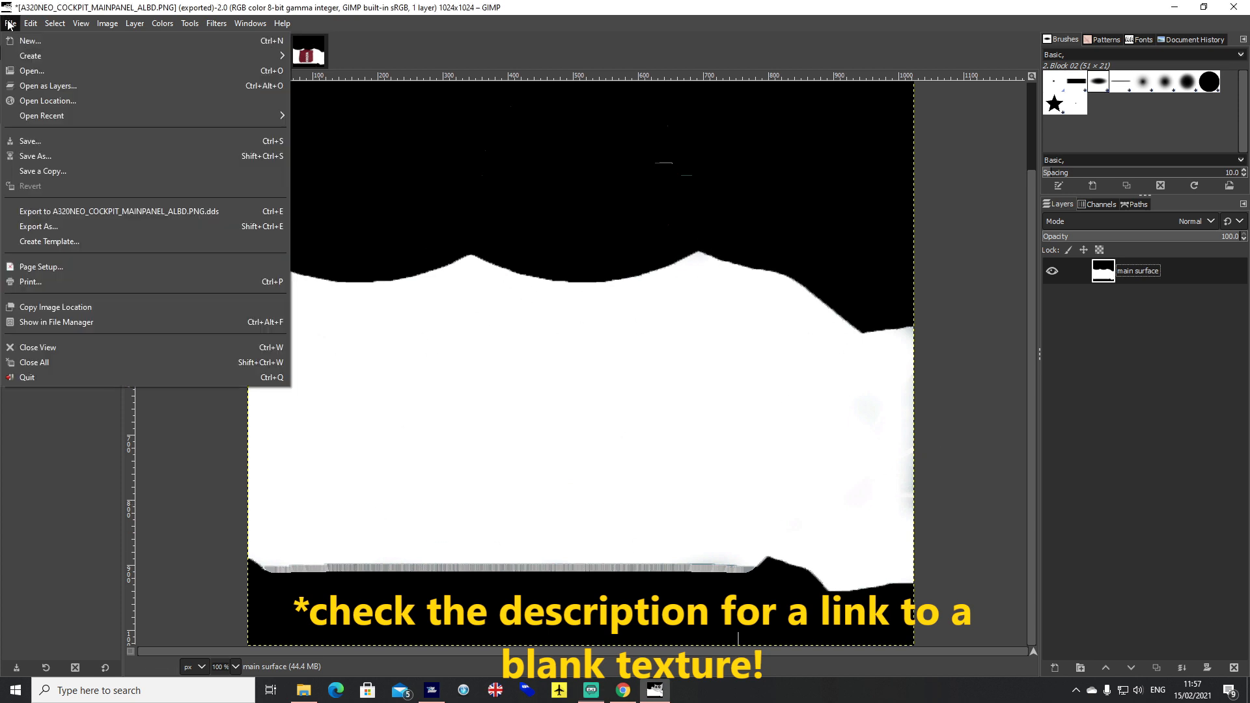
{"action": "mouse_move", "coordinate": [665, 469]}
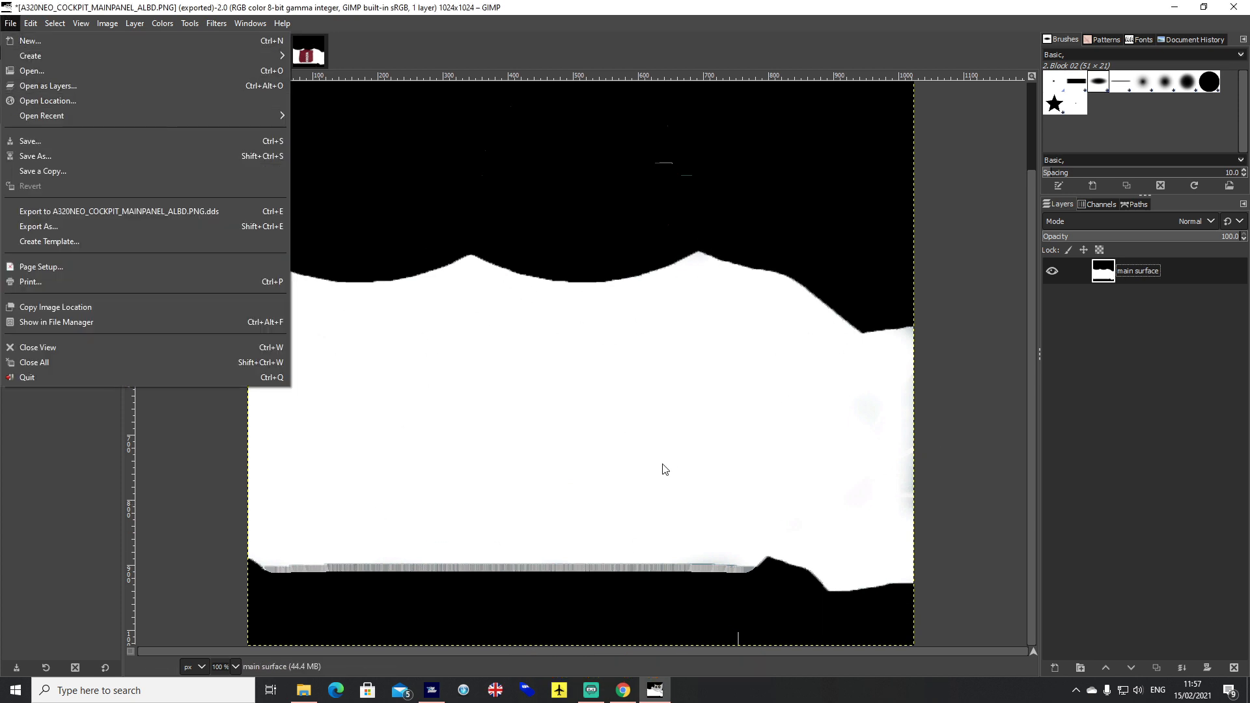
{"action": "mouse_move", "coordinate": [289, 238]}
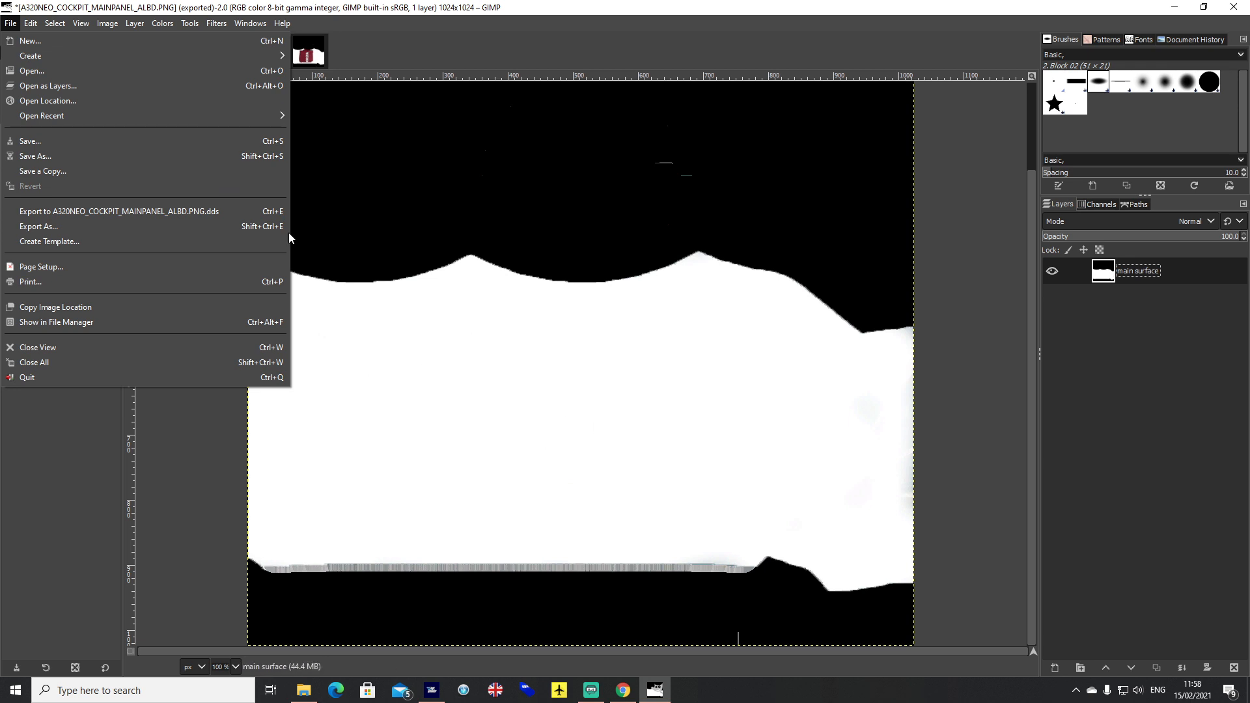
{"action": "mouse_move", "coordinate": [330, 327]}
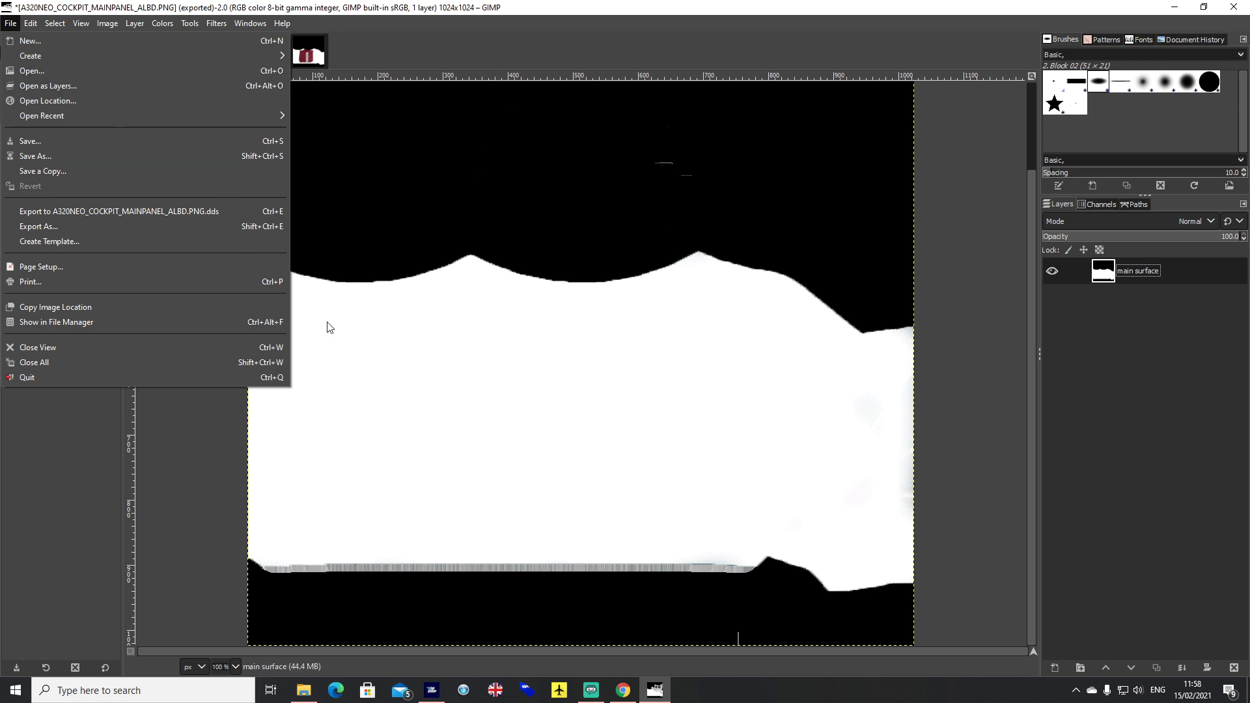
{"action": "mouse_move", "coordinate": [47, 85]}
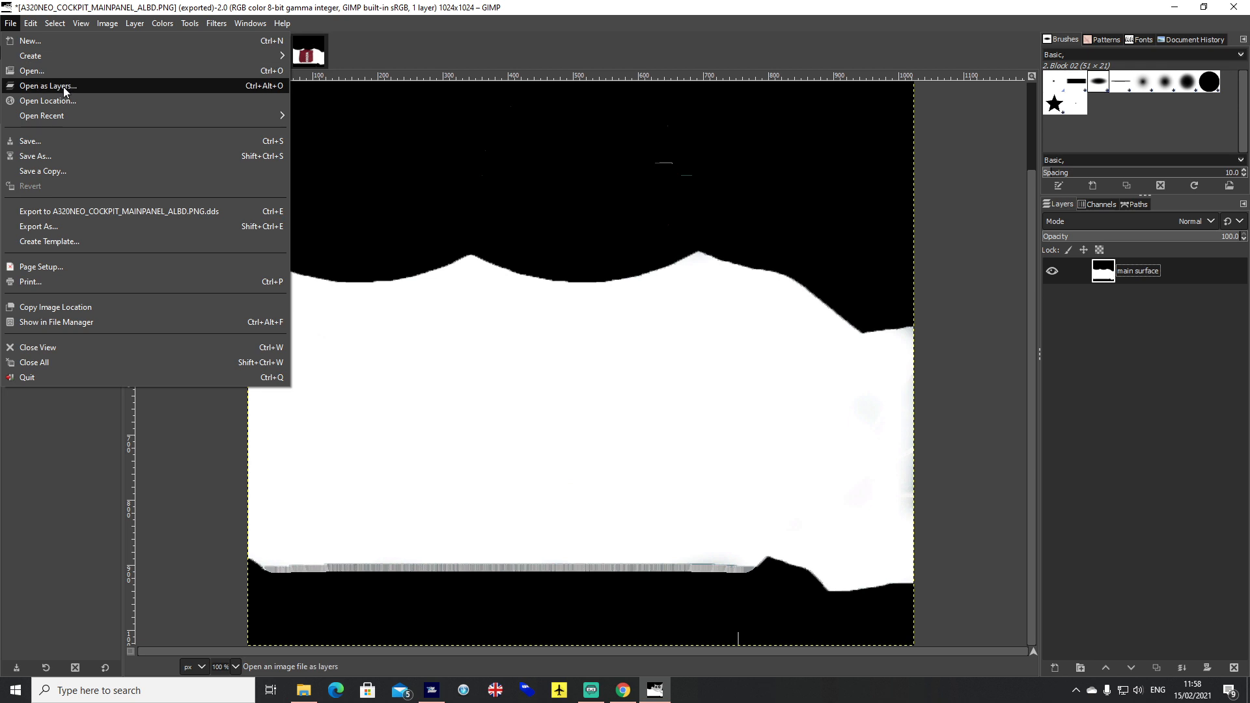
{"action": "mouse_move", "coordinate": [682, 393]}
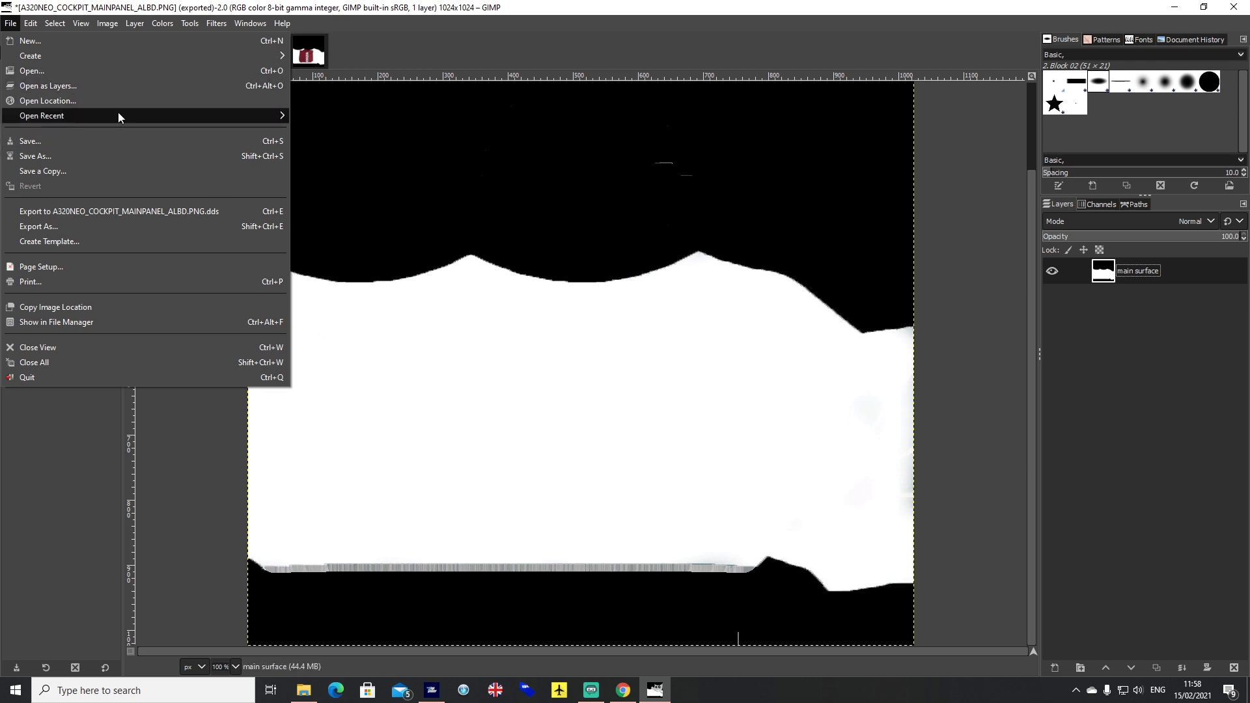
Add 'Logo2 transparent with tag.png' as a new layer via Open as Layers.
{"action": "left_click", "coordinate": [48, 85]}
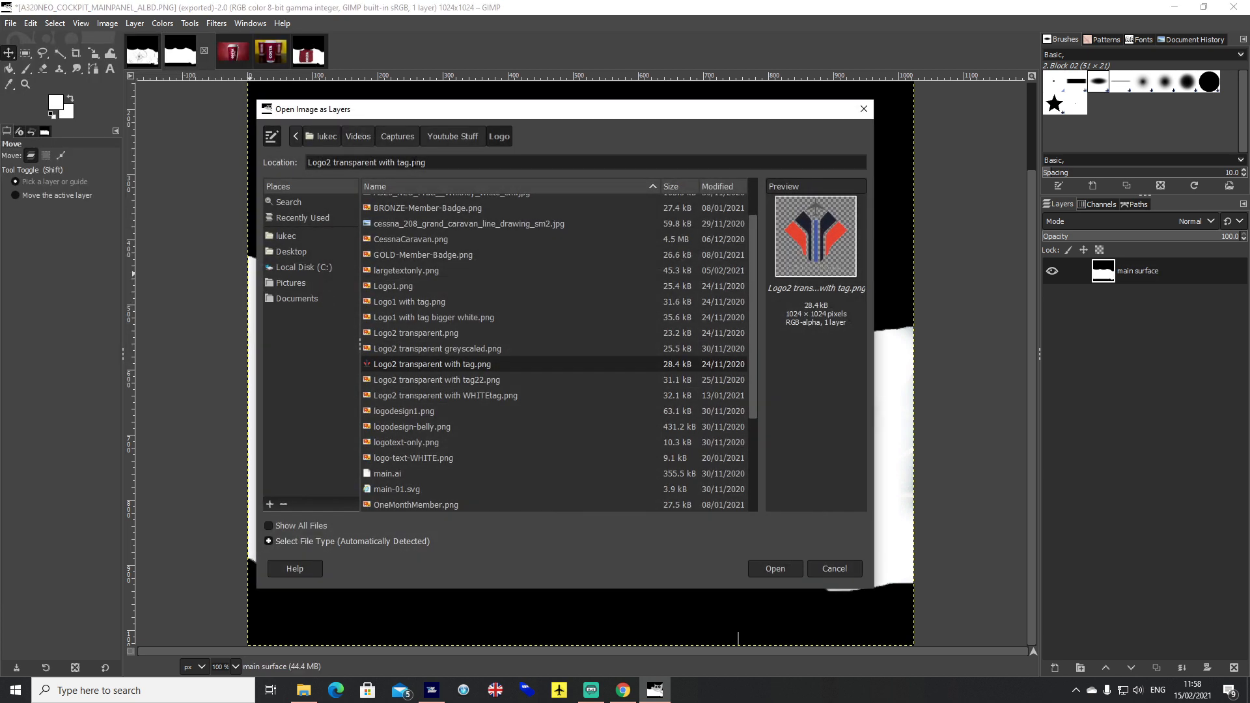
{"action": "left_click", "coordinate": [436, 380]}
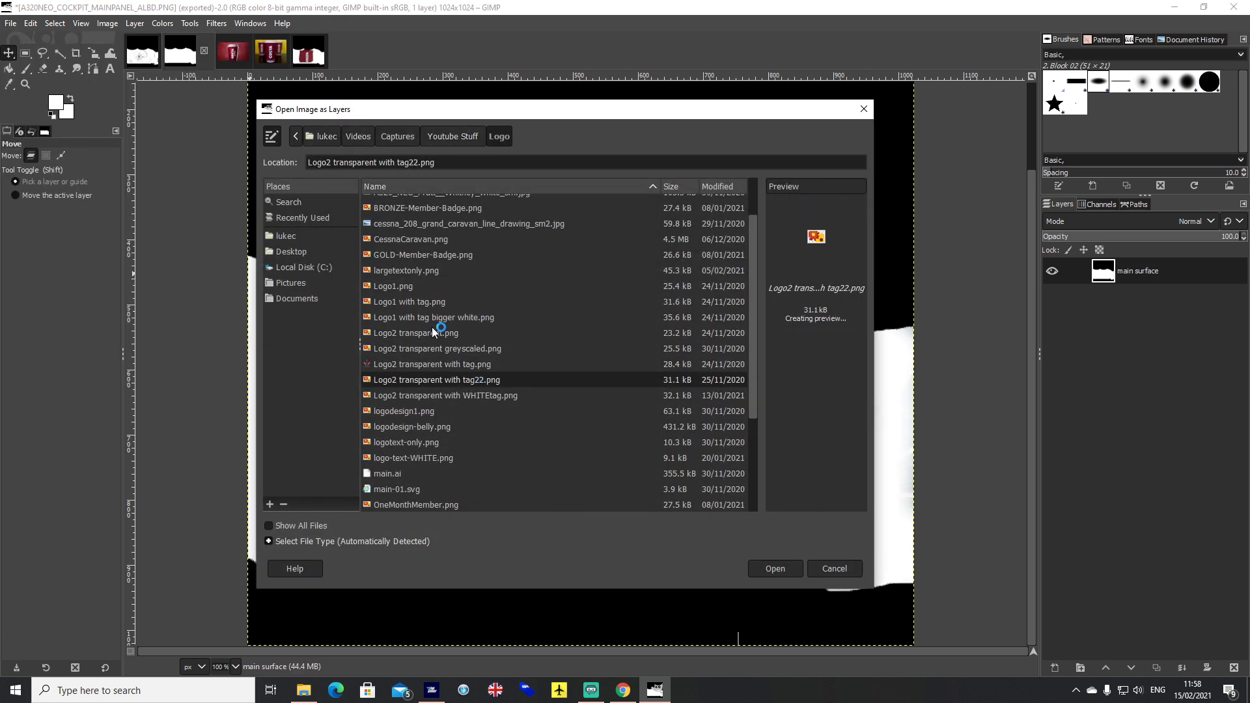
{"action": "left_click", "coordinate": [430, 365]}
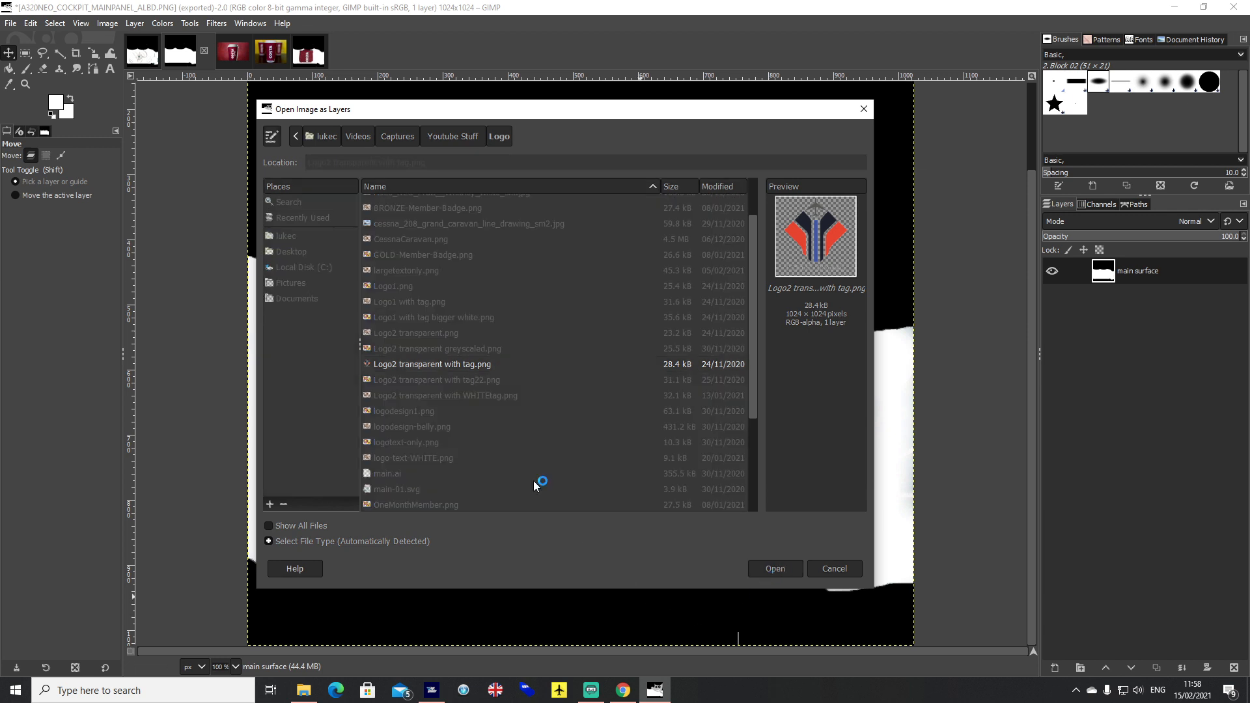
{"action": "left_click", "coordinate": [773, 569]}
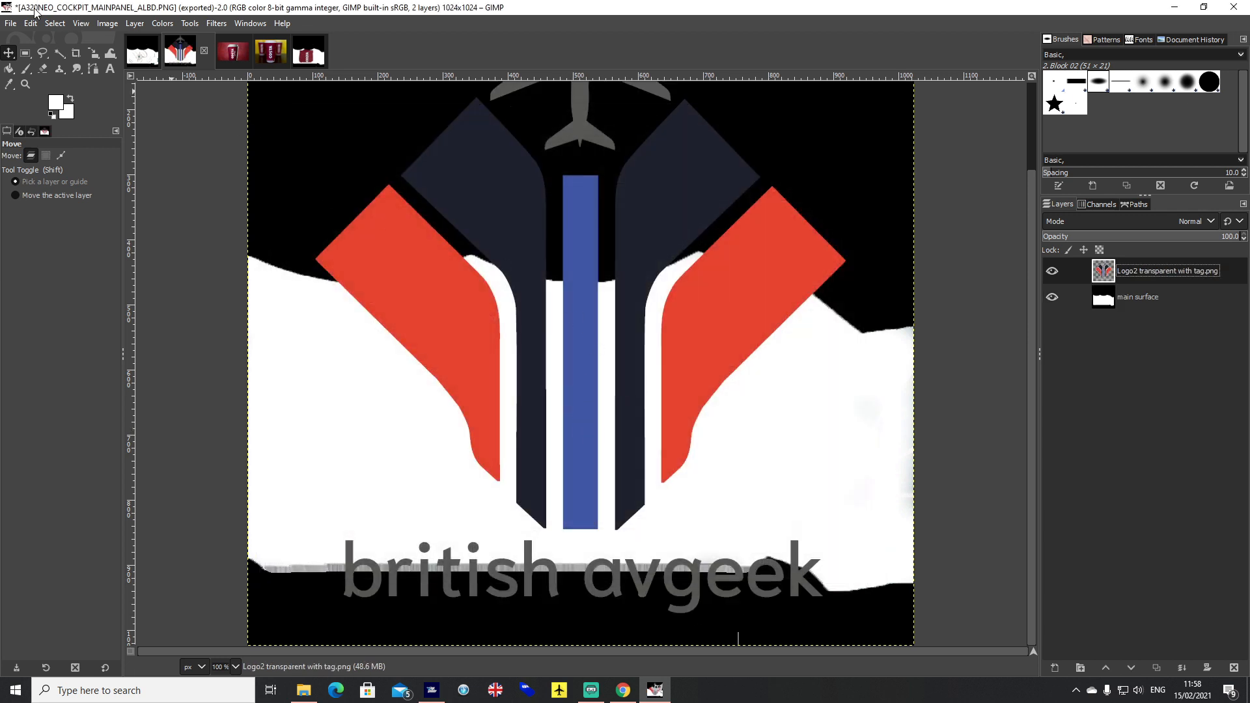
Choose the Scale tool from the transform group to shrink the logo layer.
{"action": "left_click", "coordinate": [74, 54]}
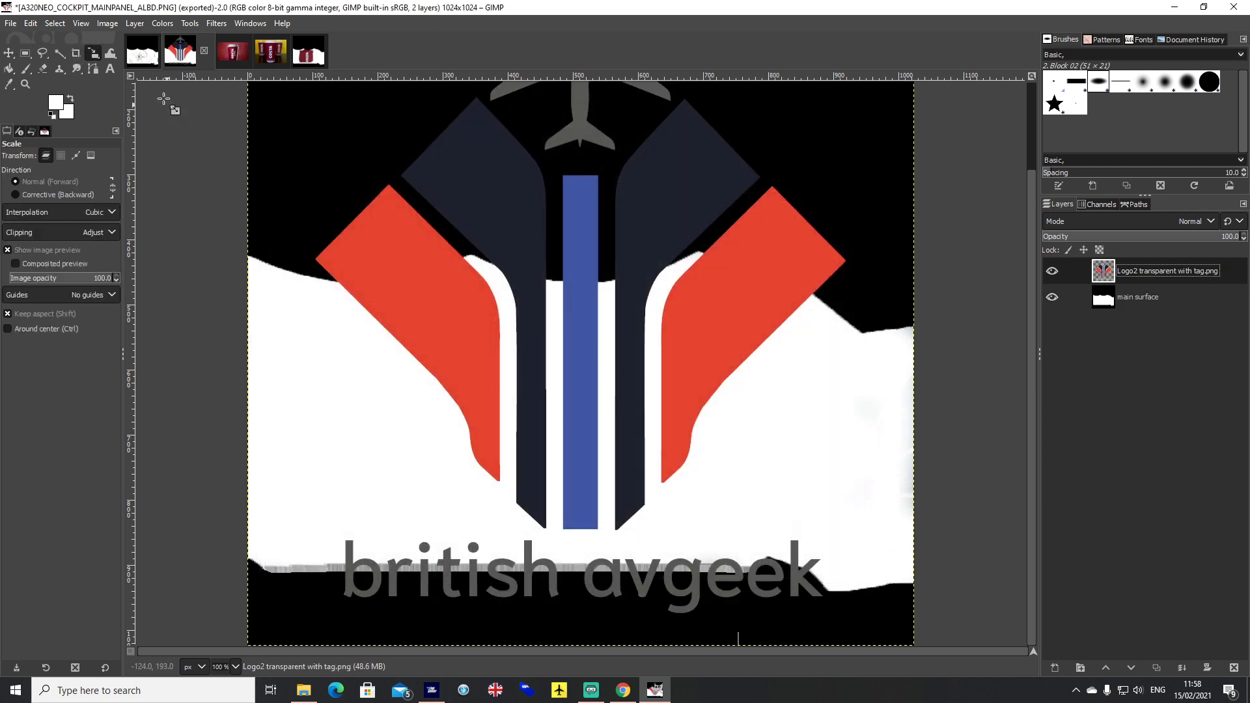
{"action": "left_click", "coordinate": [92, 54]}
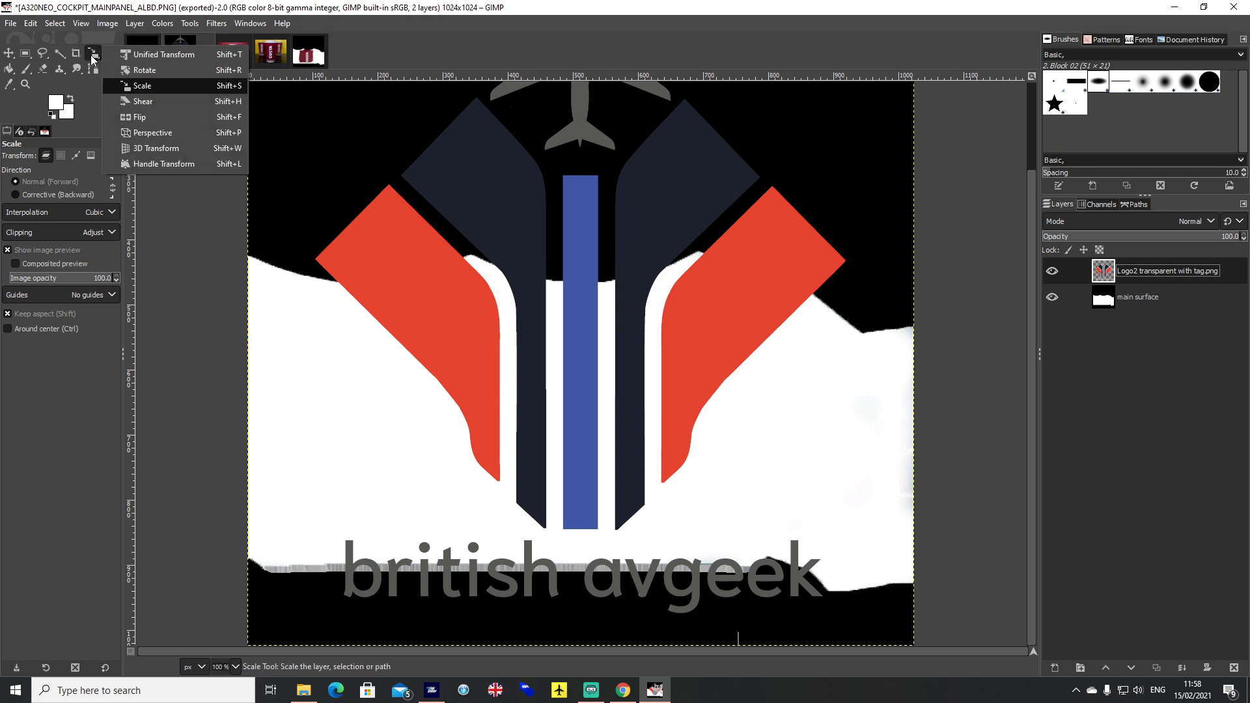
{"action": "mouse_move", "coordinate": [138, 96]}
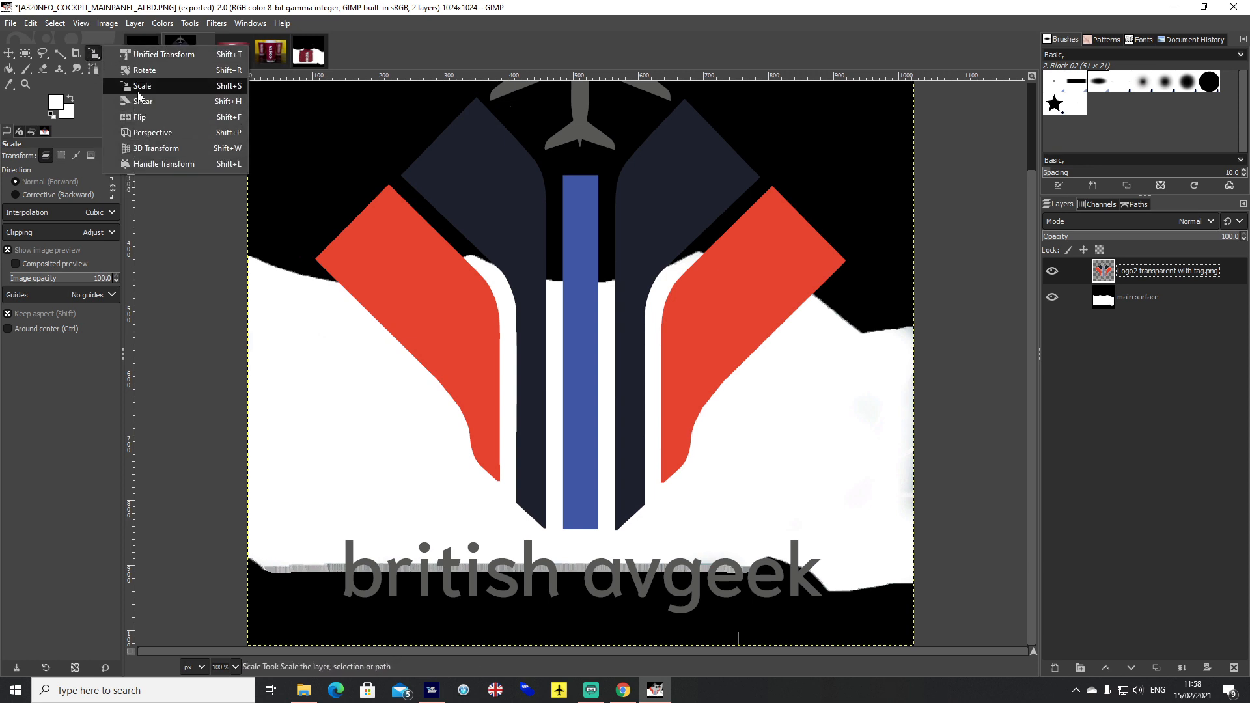
{"action": "left_click", "coordinate": [142, 85]}
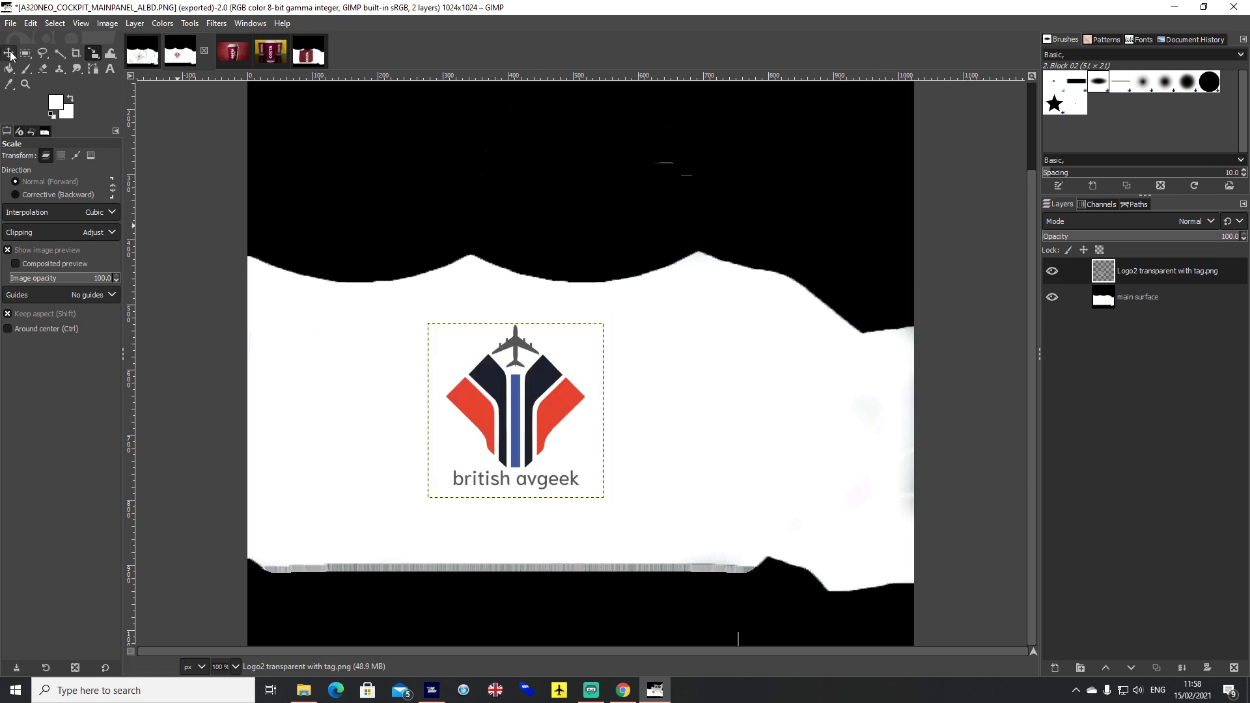
Open logo_wide_transparent.png from Youtube Stuff as a new layer.
{"action": "left_click", "coordinate": [10, 22]}
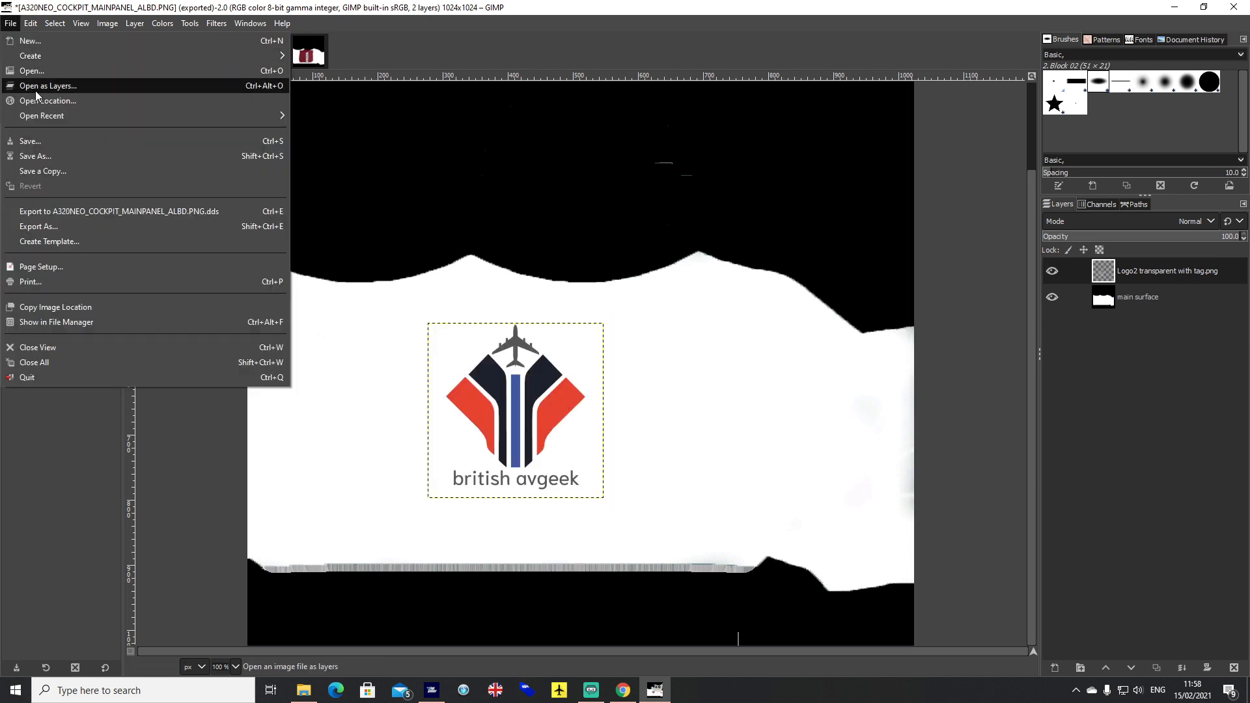
{"action": "left_click", "coordinate": [48, 85]}
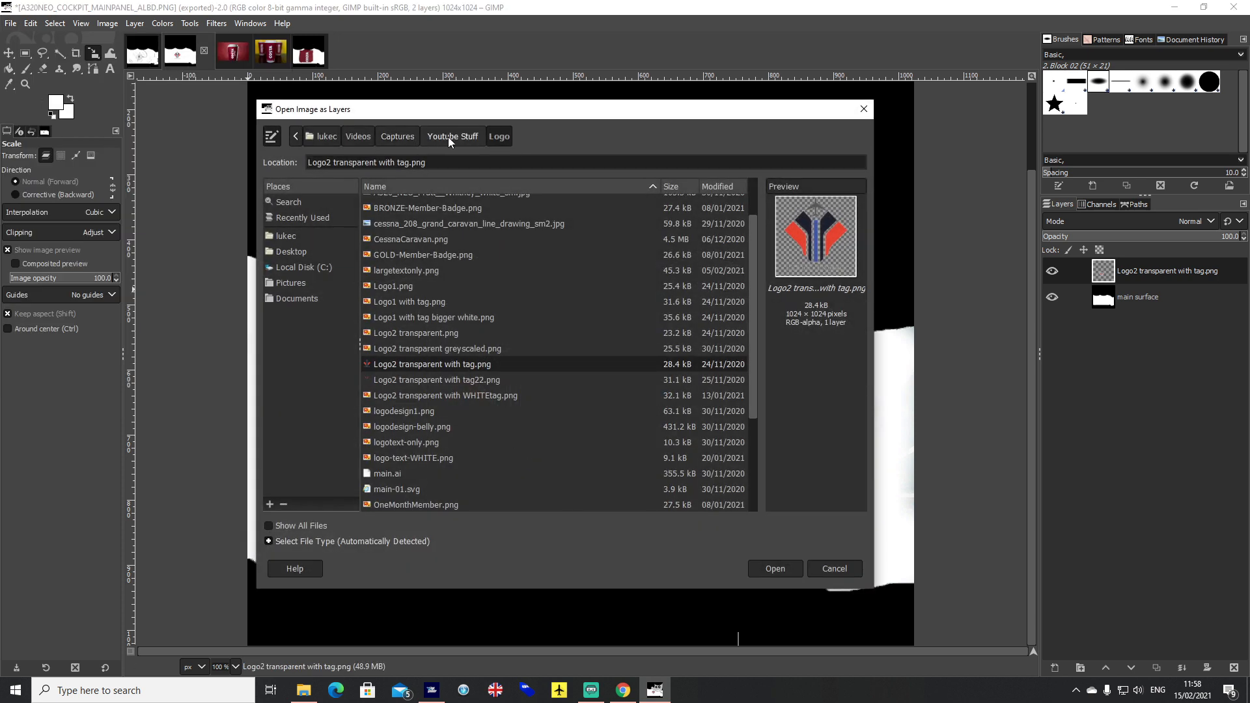
{"action": "left_click", "coordinate": [452, 135]}
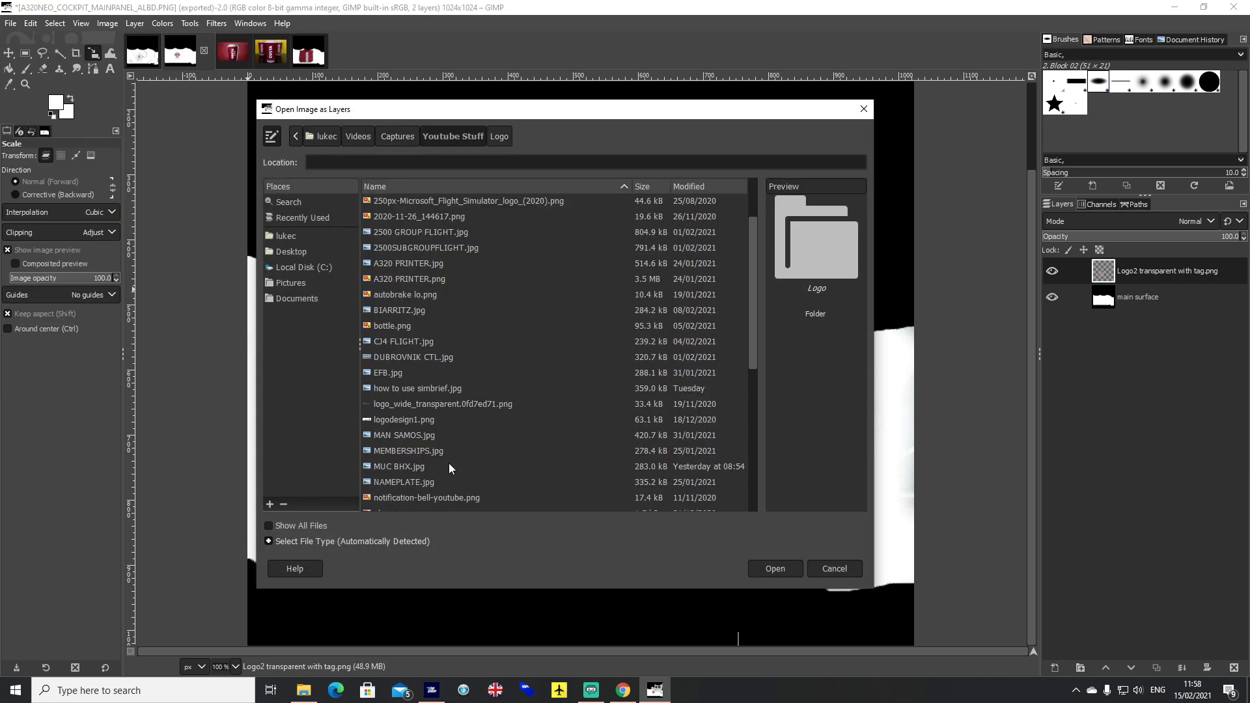
{"action": "left_click", "coordinate": [773, 569]}
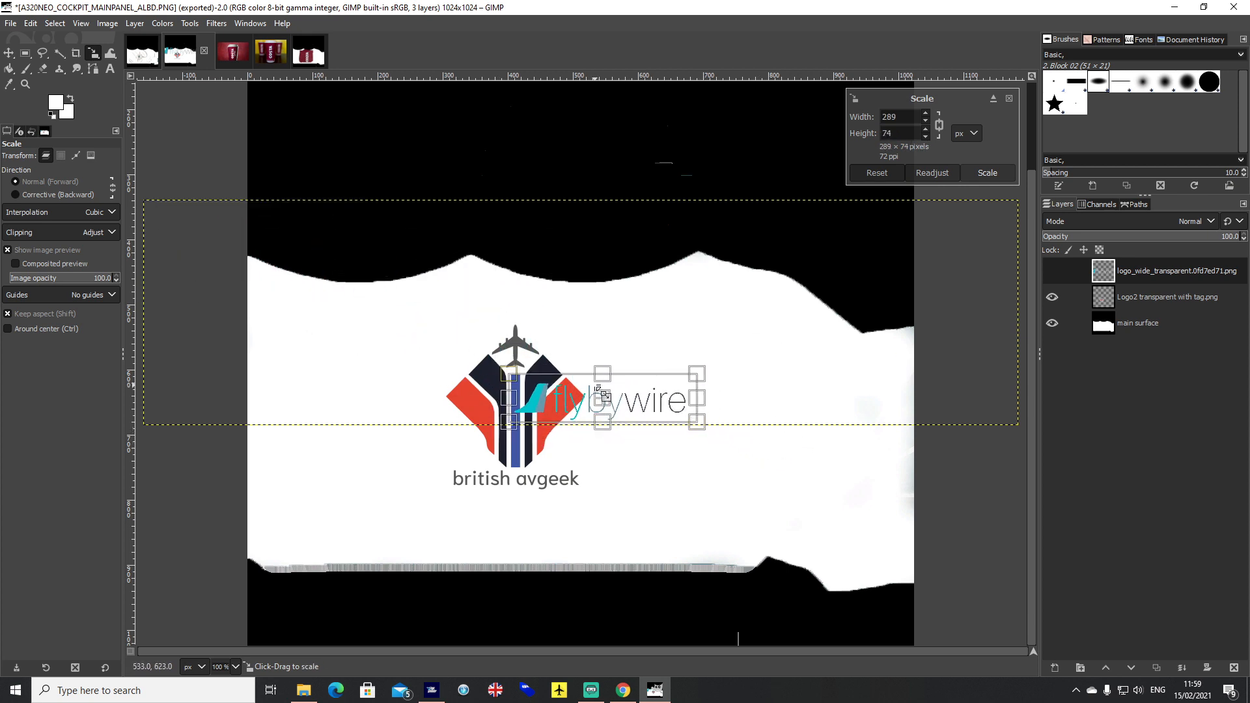
Rotate the FlyByWire logo layer by -90 degrees with the Rotate tool.
{"action": "left_click", "coordinate": [987, 173]}
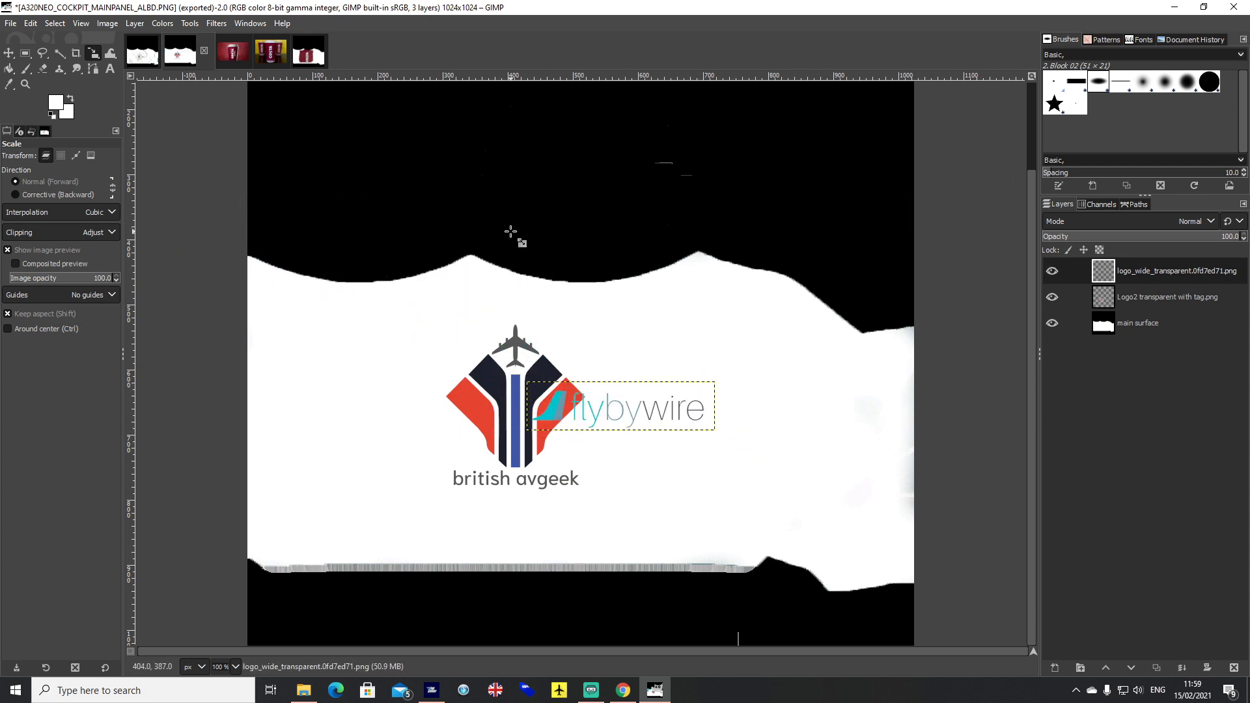
{"action": "left_click", "coordinate": [92, 53]}
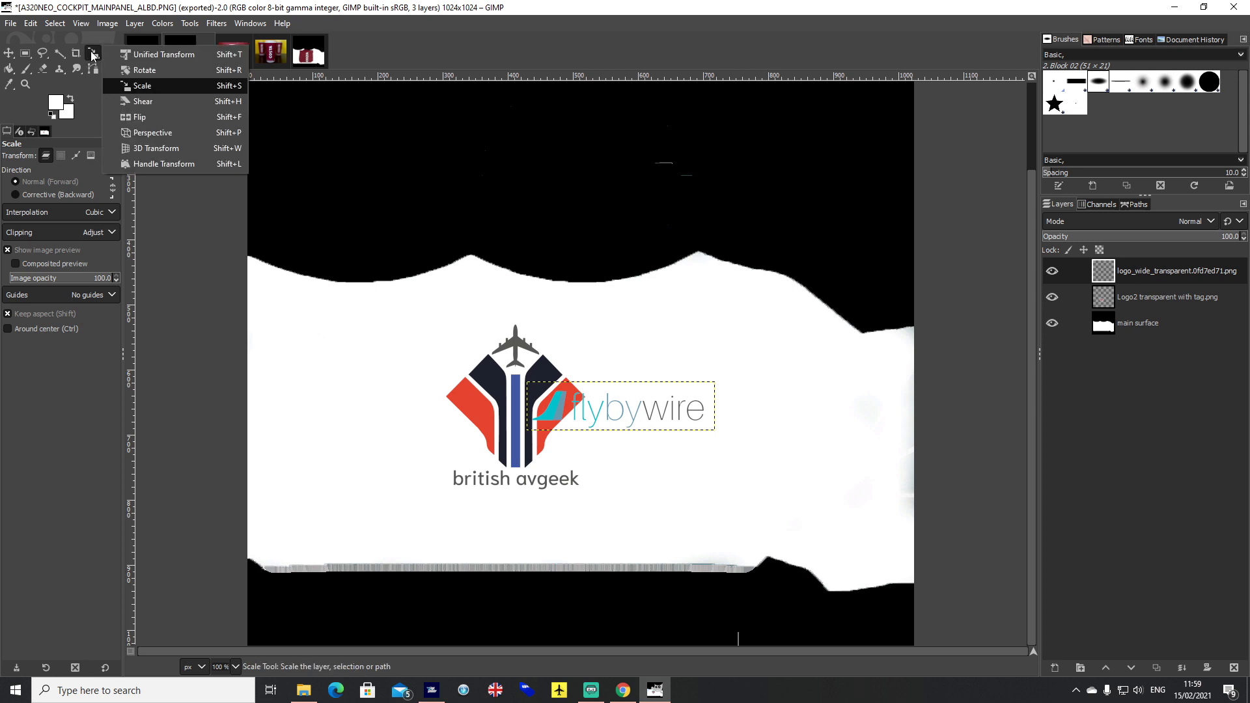
{"action": "mouse_move", "coordinate": [143, 102]}
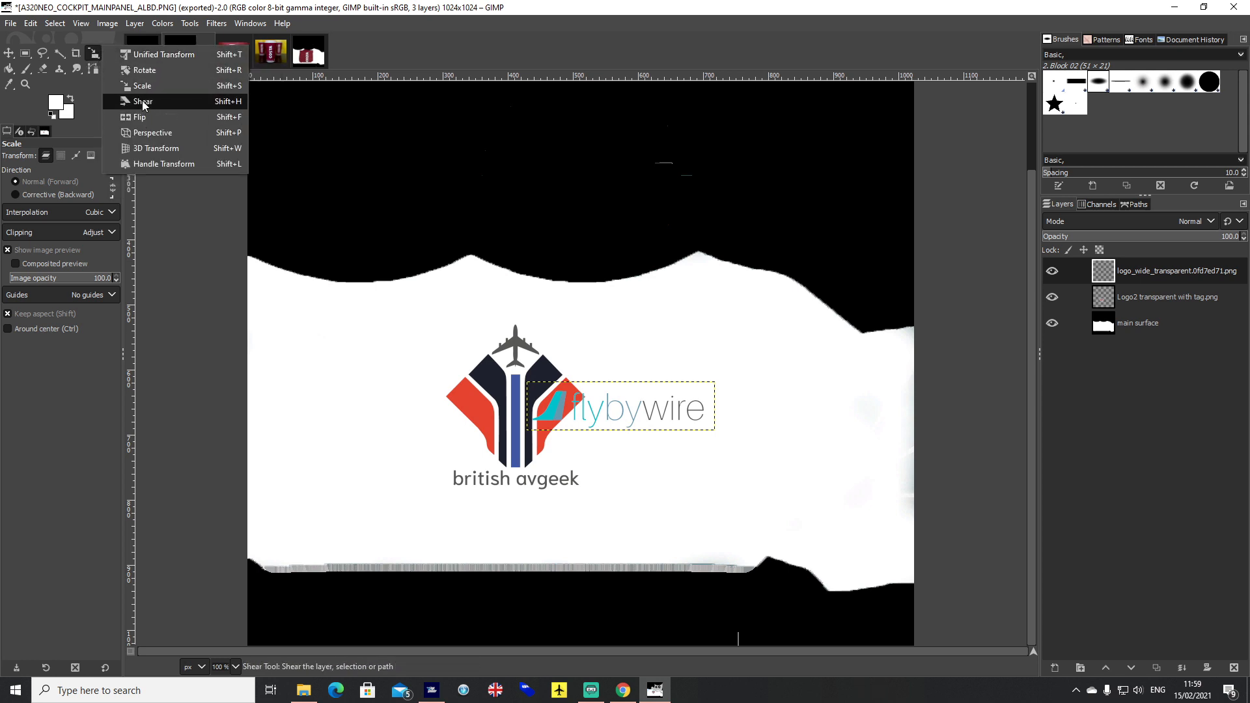
{"action": "left_click", "coordinate": [145, 71]}
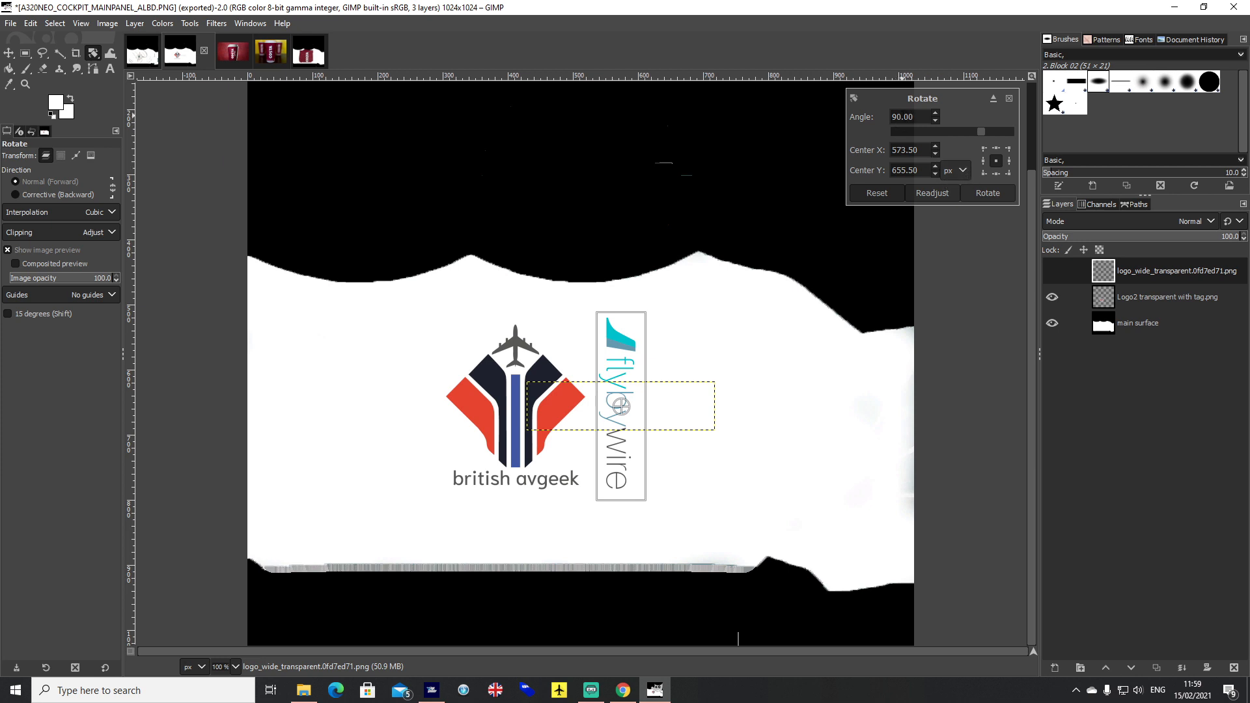
{"action": "mouse_move", "coordinate": [626, 329]}
{"action": "type", "text": "-90"}
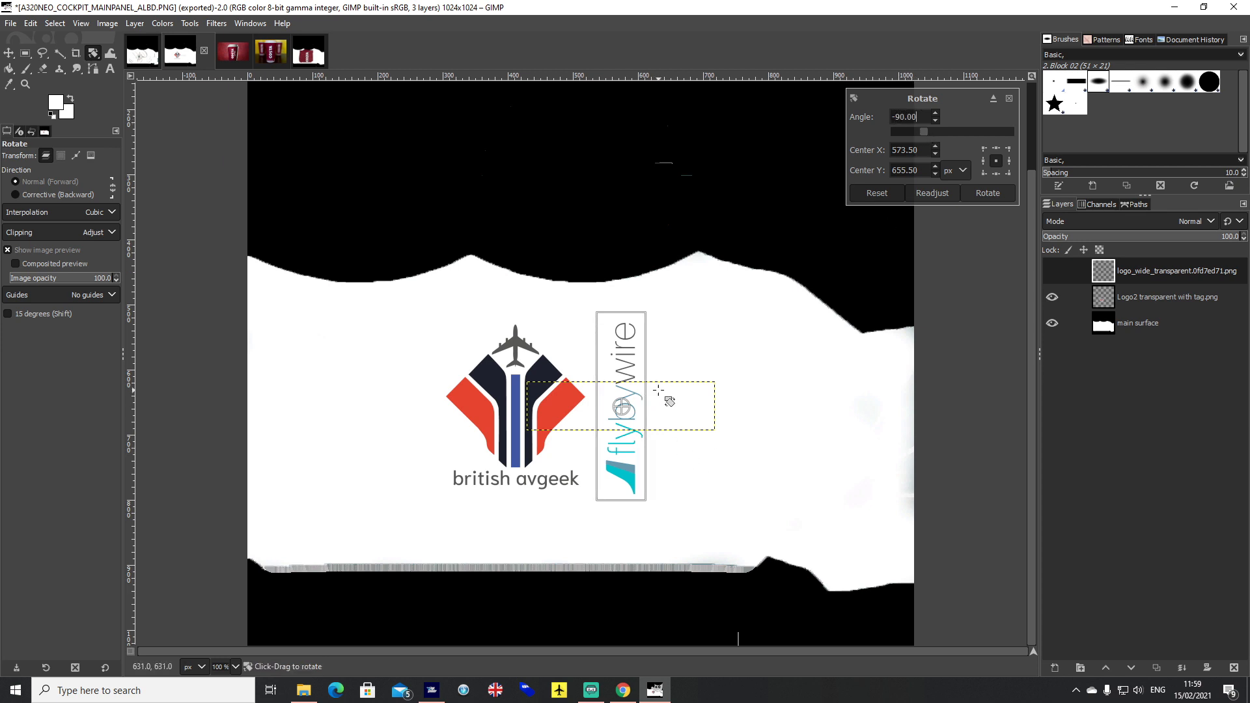
{"action": "left_click", "coordinate": [987, 192]}
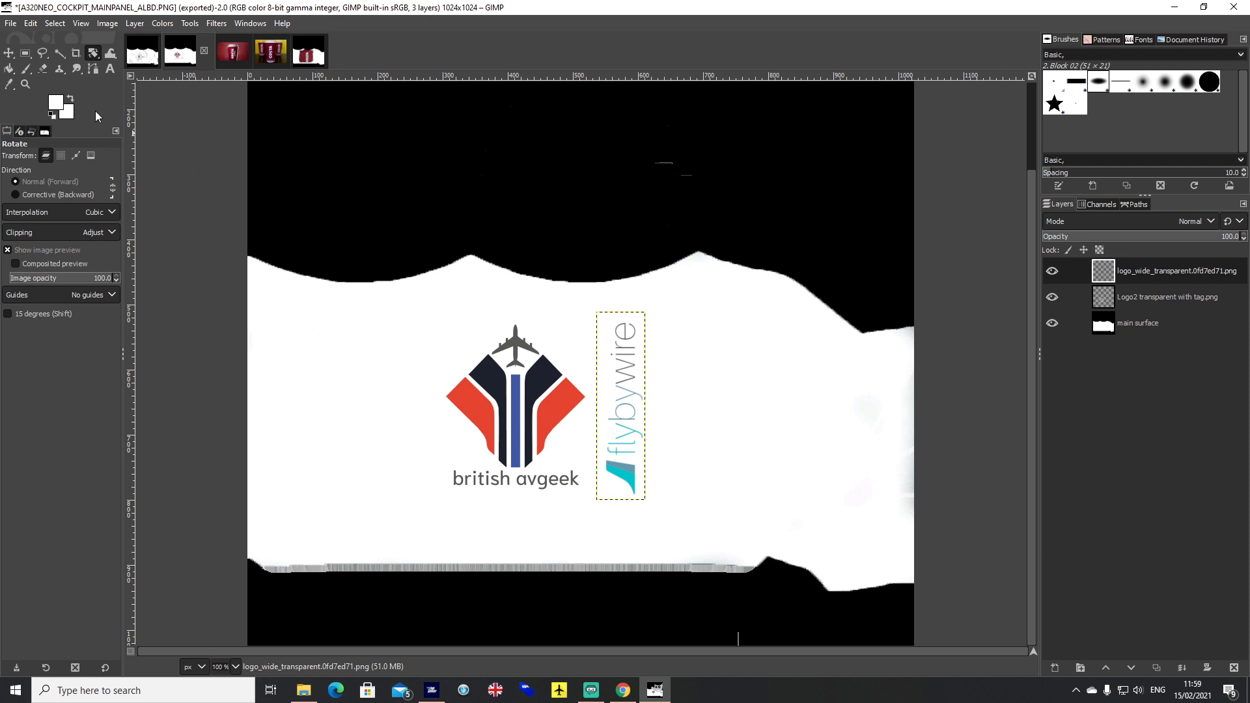
Position both logo layers with the Move tool and flatten the image.
{"action": "left_click", "coordinate": [9, 53]}
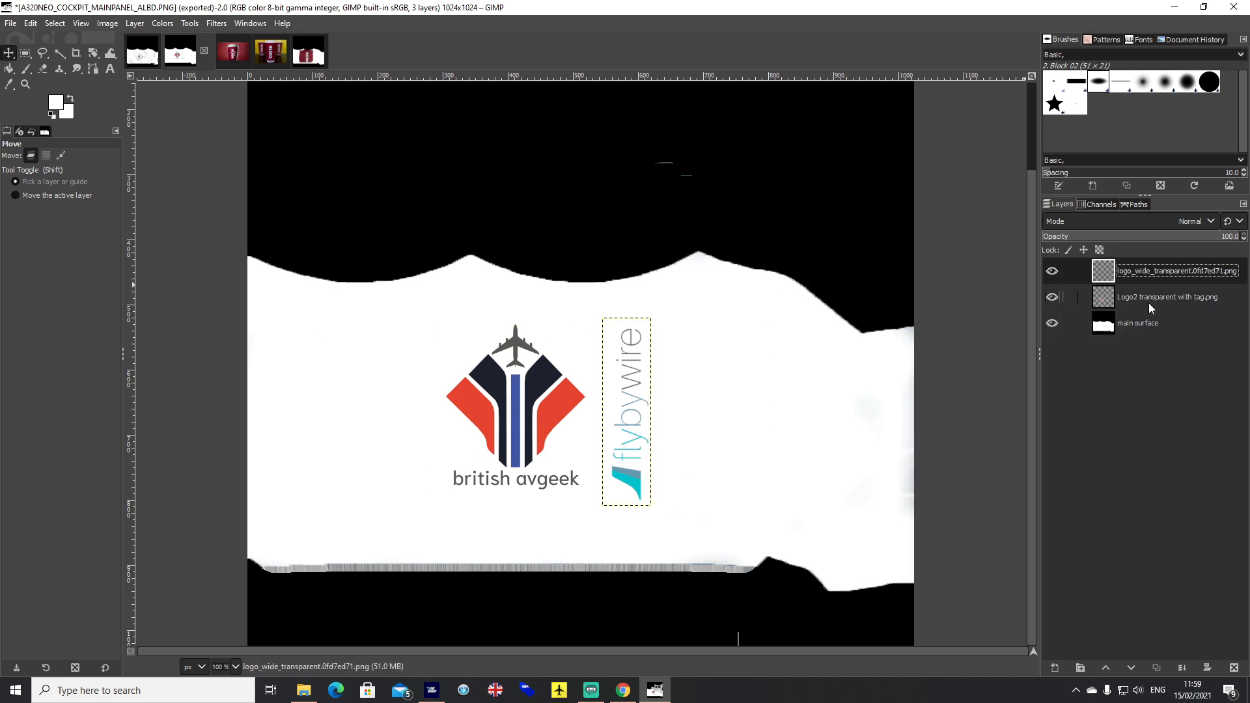
{"action": "left_click", "coordinate": [1169, 297]}
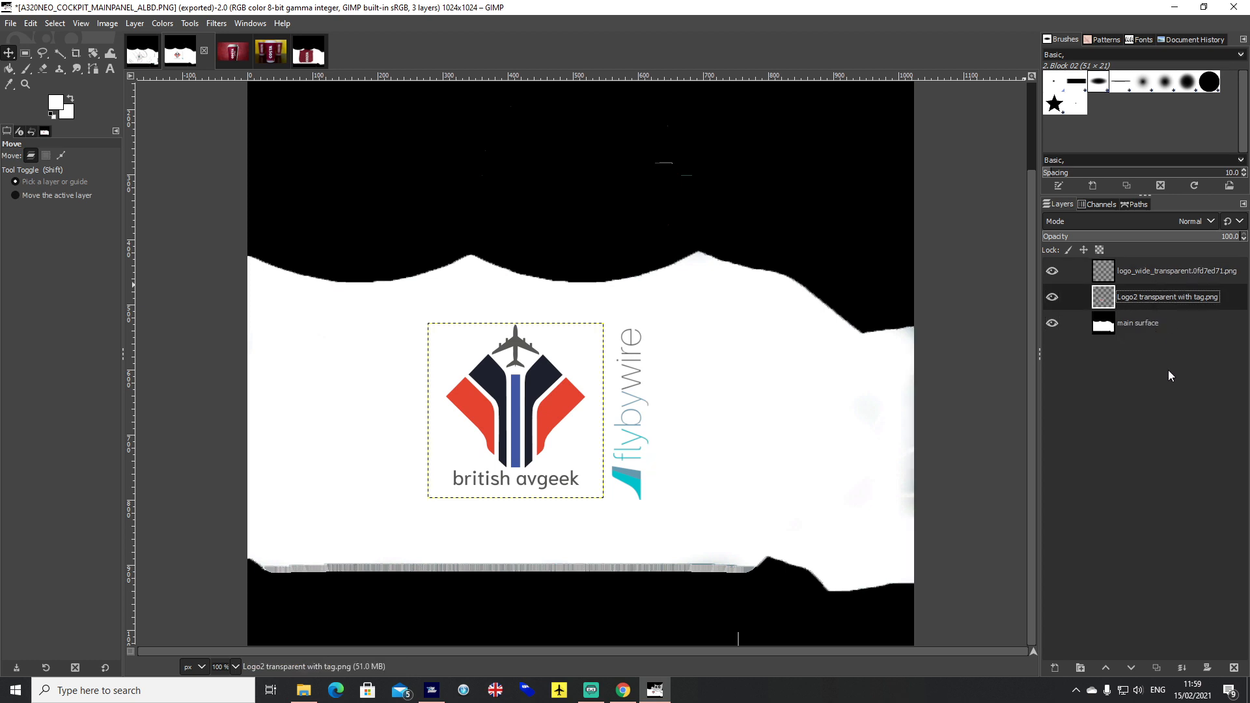
{"action": "left_click", "coordinate": [1175, 270]}
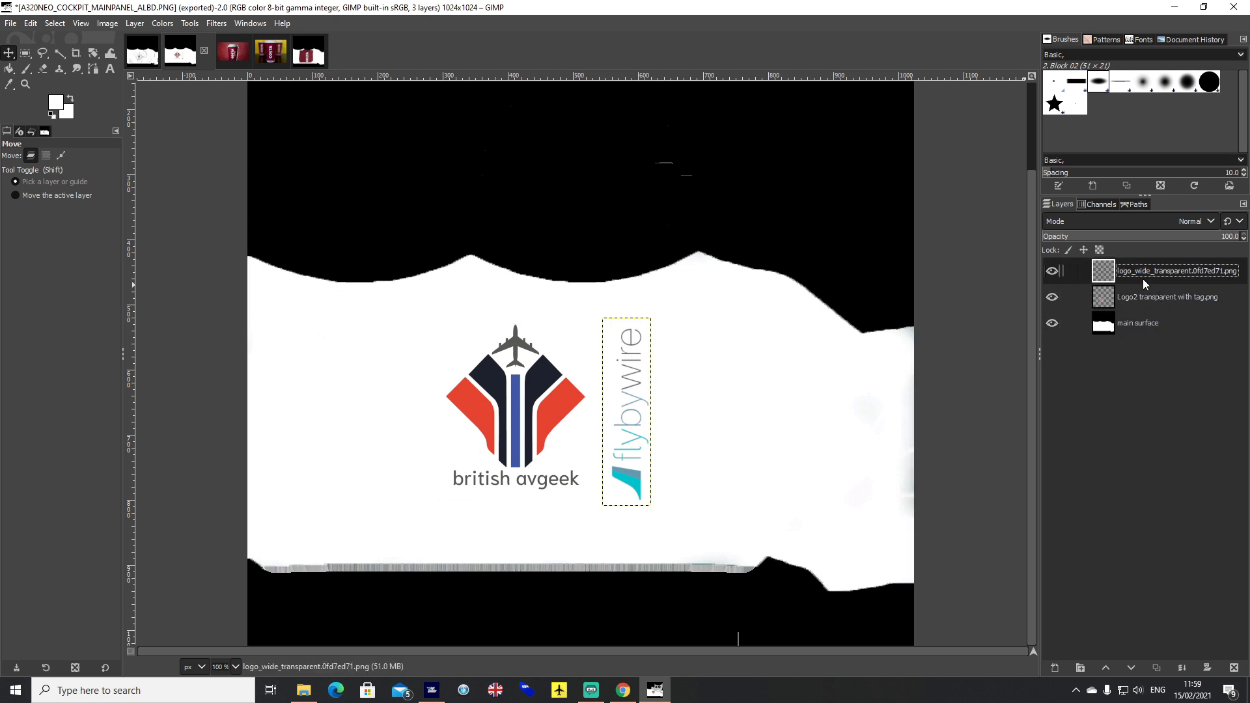
{"action": "left_click", "coordinate": [1168, 297]}
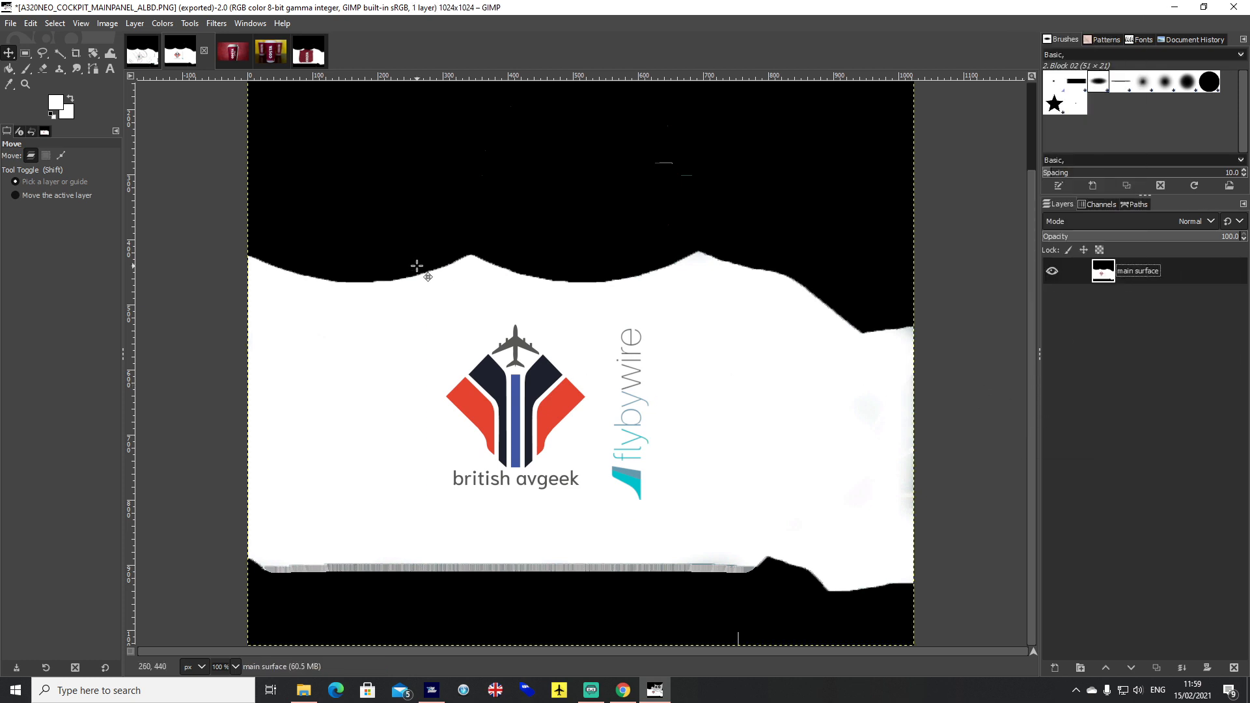
Export the image as A320NEO_COCKPIT_MAINPANEL_ALBD.PNG.dds into A320 Cockpit Textures.
{"action": "left_click", "coordinate": [11, 22]}
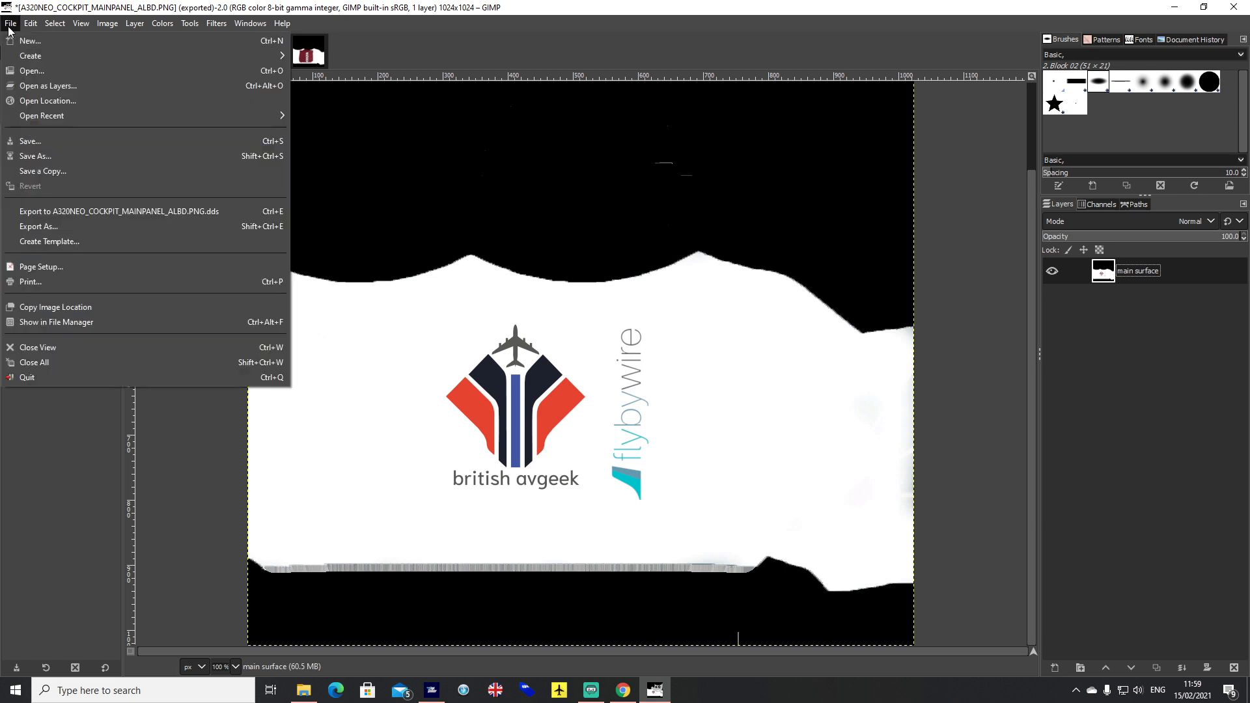
{"action": "mouse_move", "coordinate": [50, 242]}
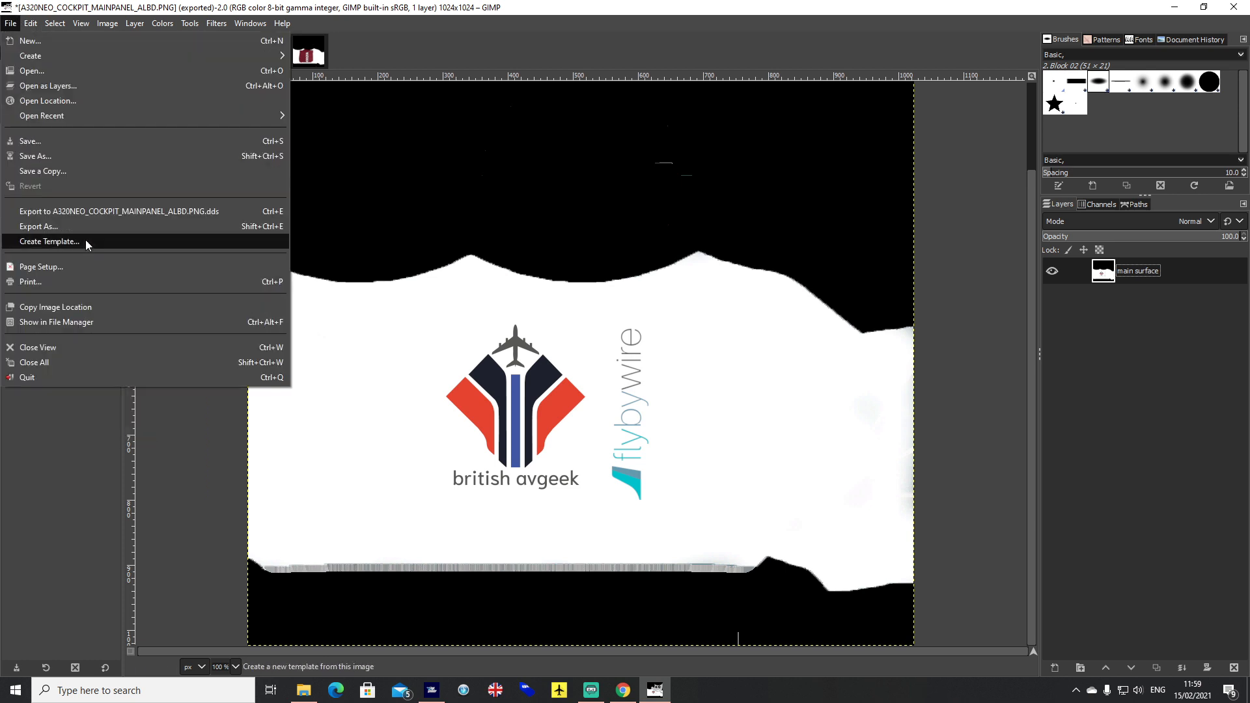
{"action": "left_click", "coordinate": [37, 227]}
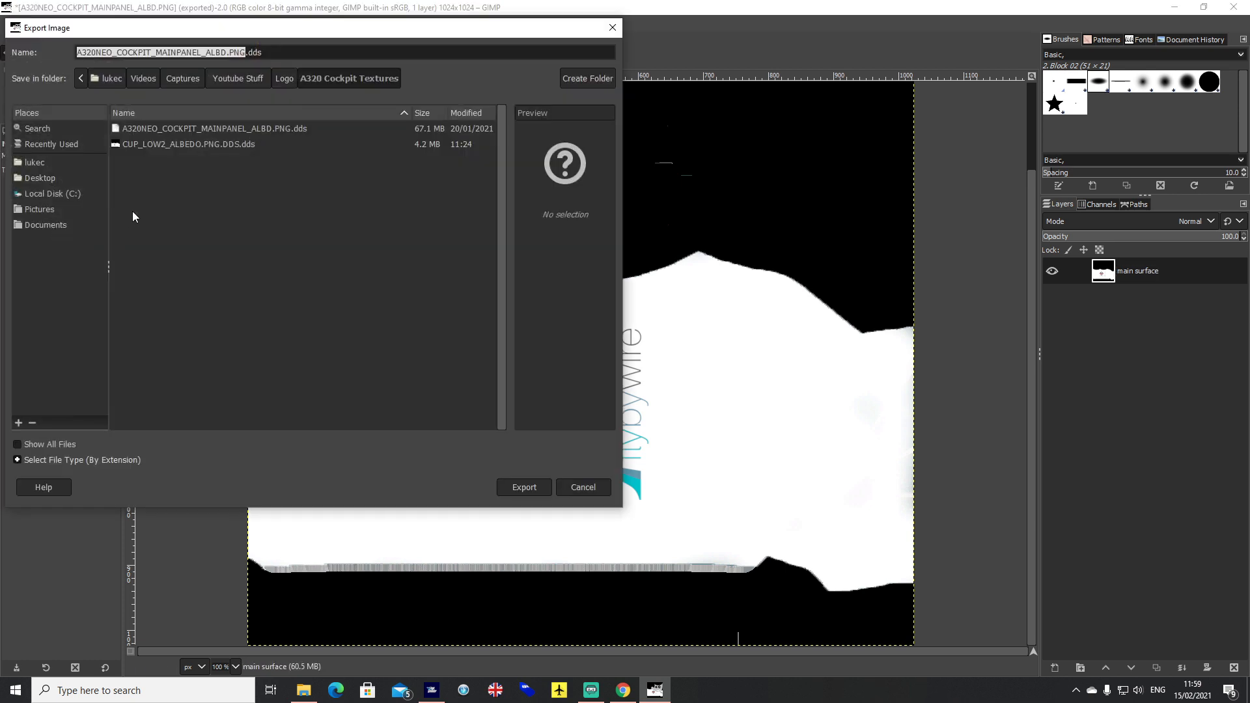
{"action": "left_click_drag", "start_coordinate": [312, 28], "coordinate": [442, 79]}
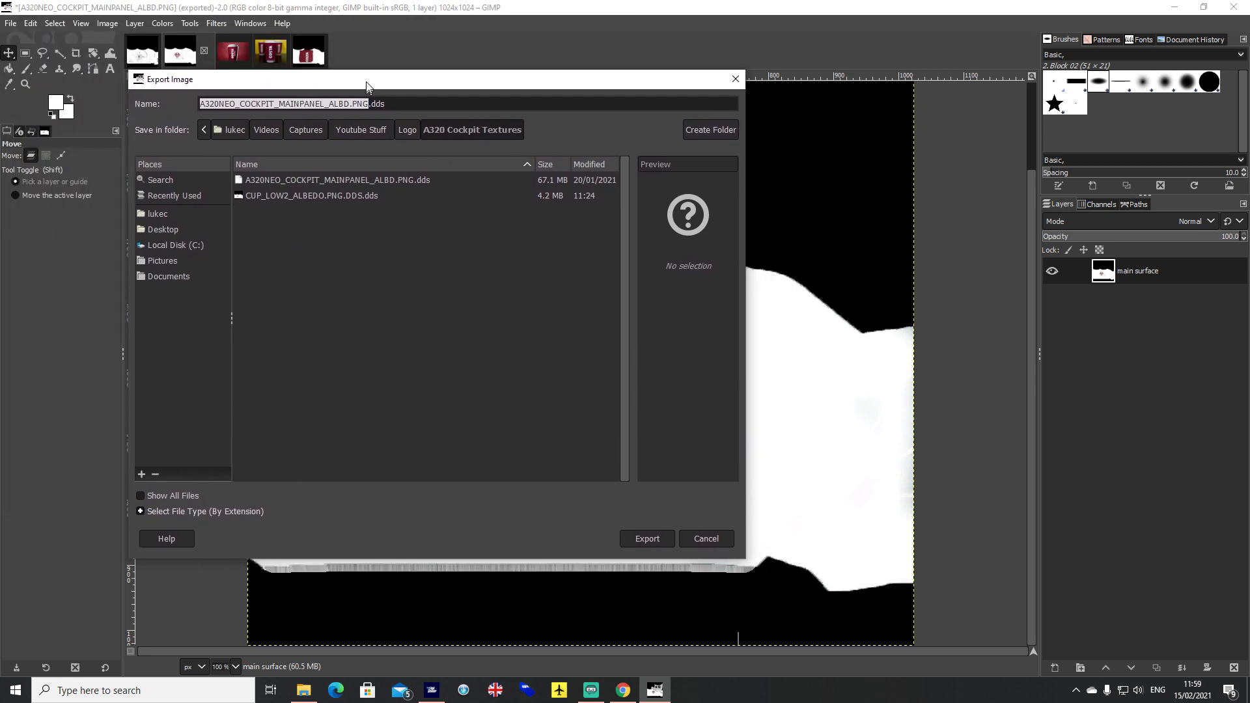
{"action": "left_click_drag", "start_coordinate": [366, 78], "coordinate": [367, 41]}
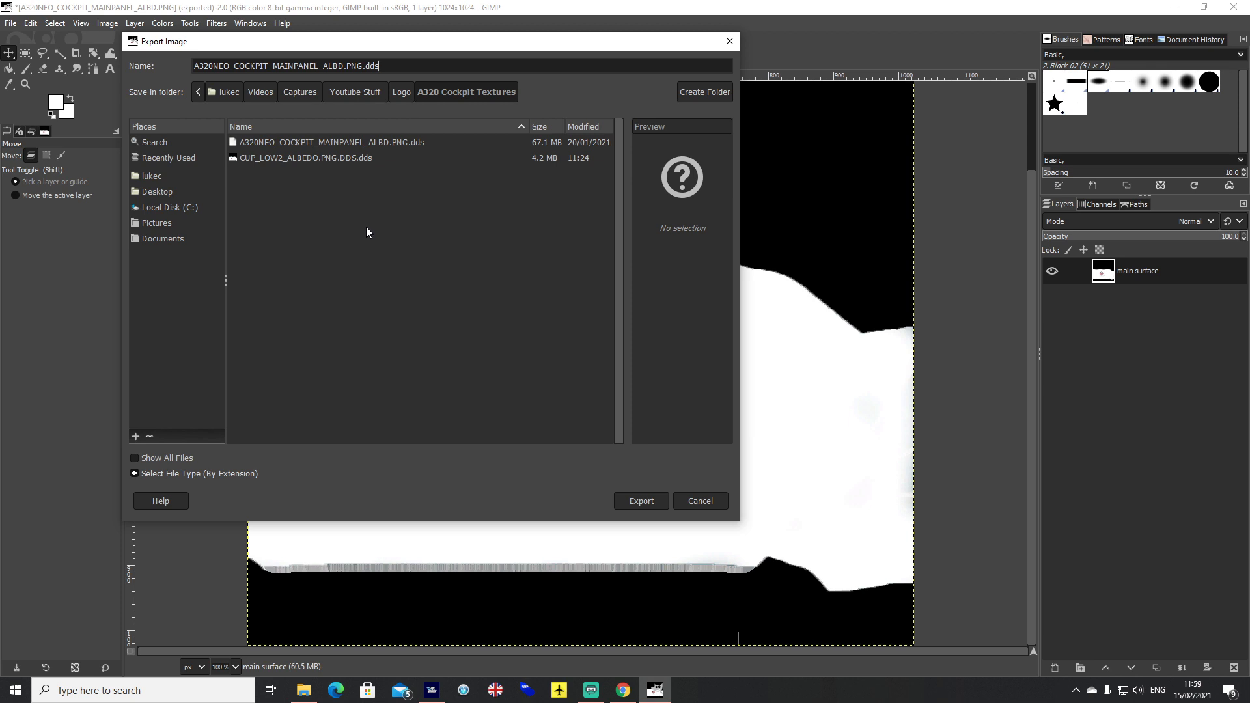
{"action": "mouse_move", "coordinate": [715, 177]}
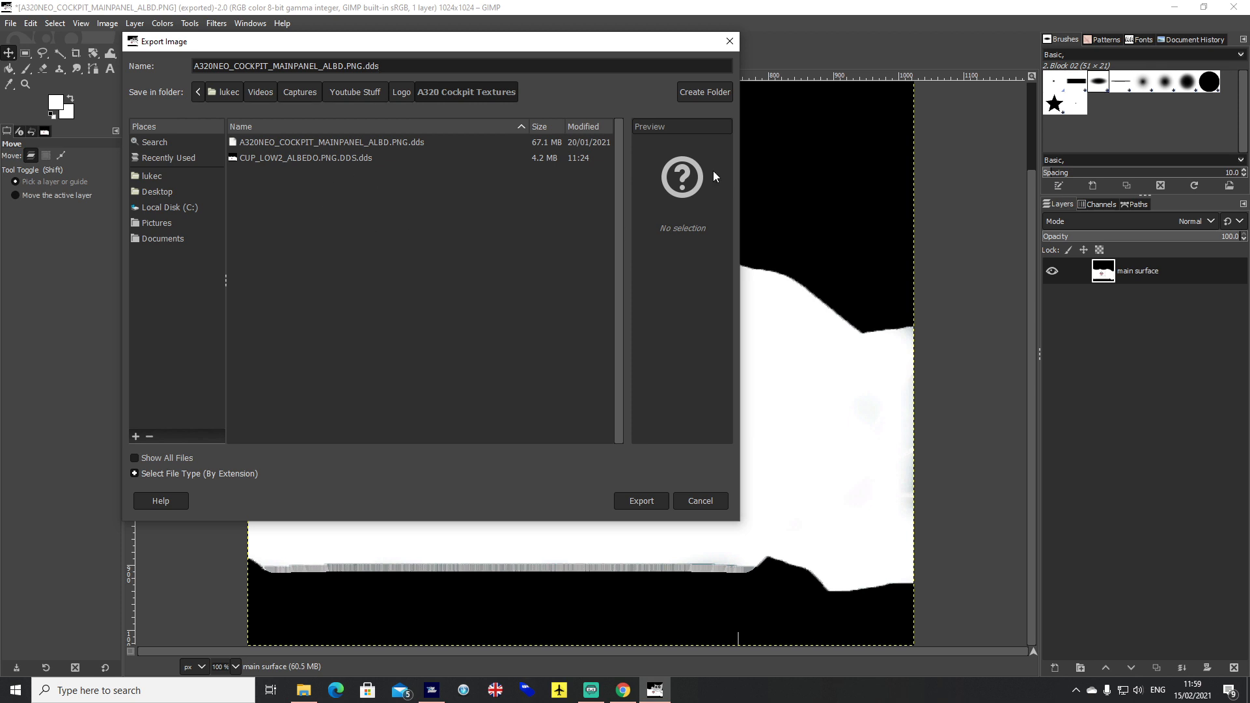
{"action": "mouse_move", "coordinate": [338, 157]}
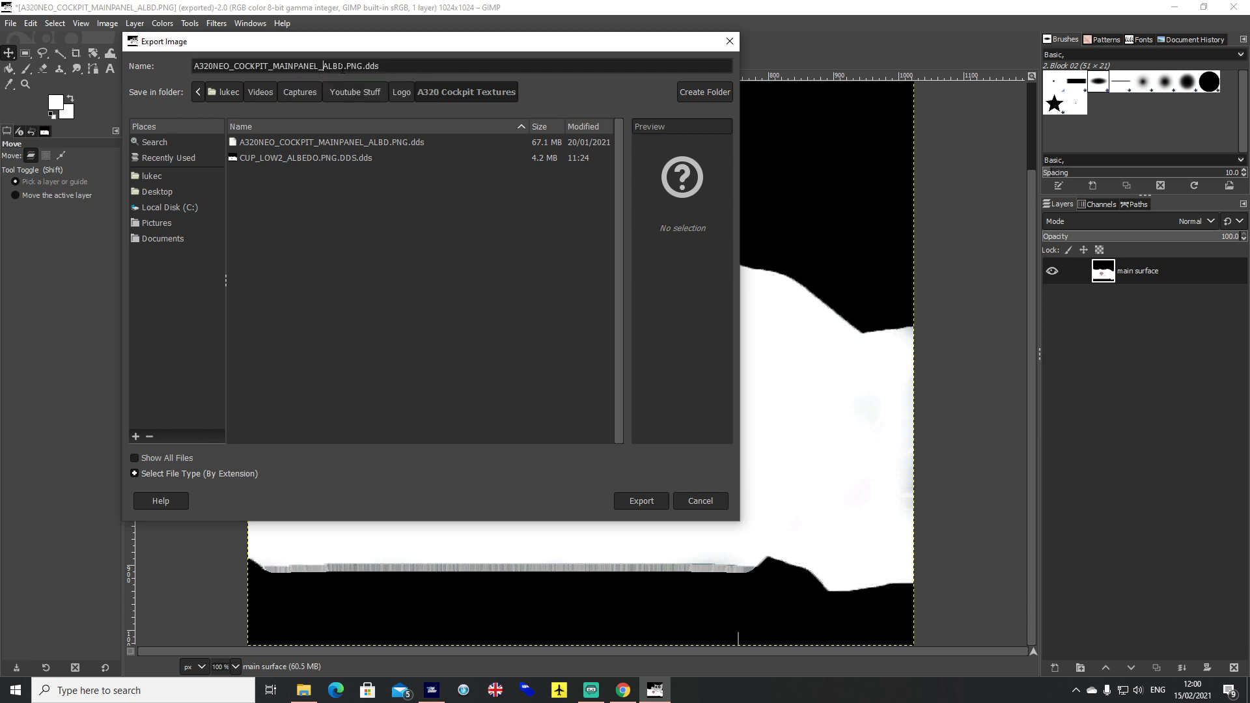
{"action": "double_click", "coordinate": [371, 65]}
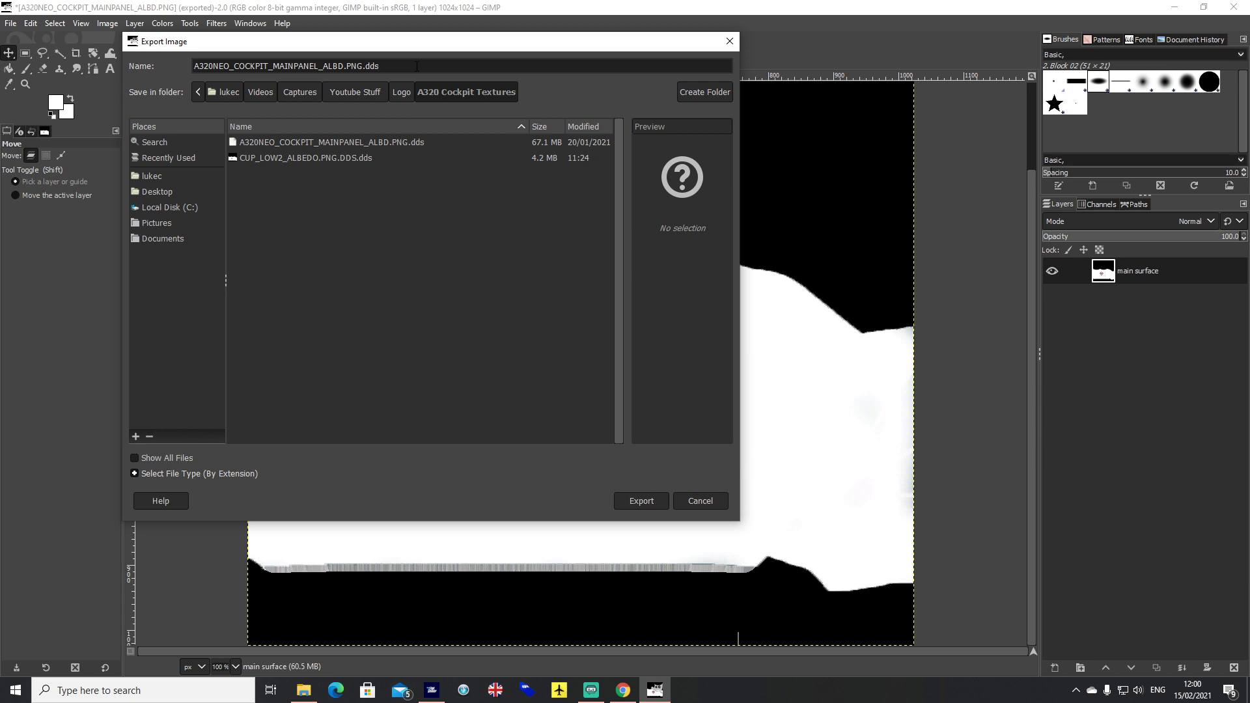
{"action": "mouse_move", "coordinate": [422, 373]}
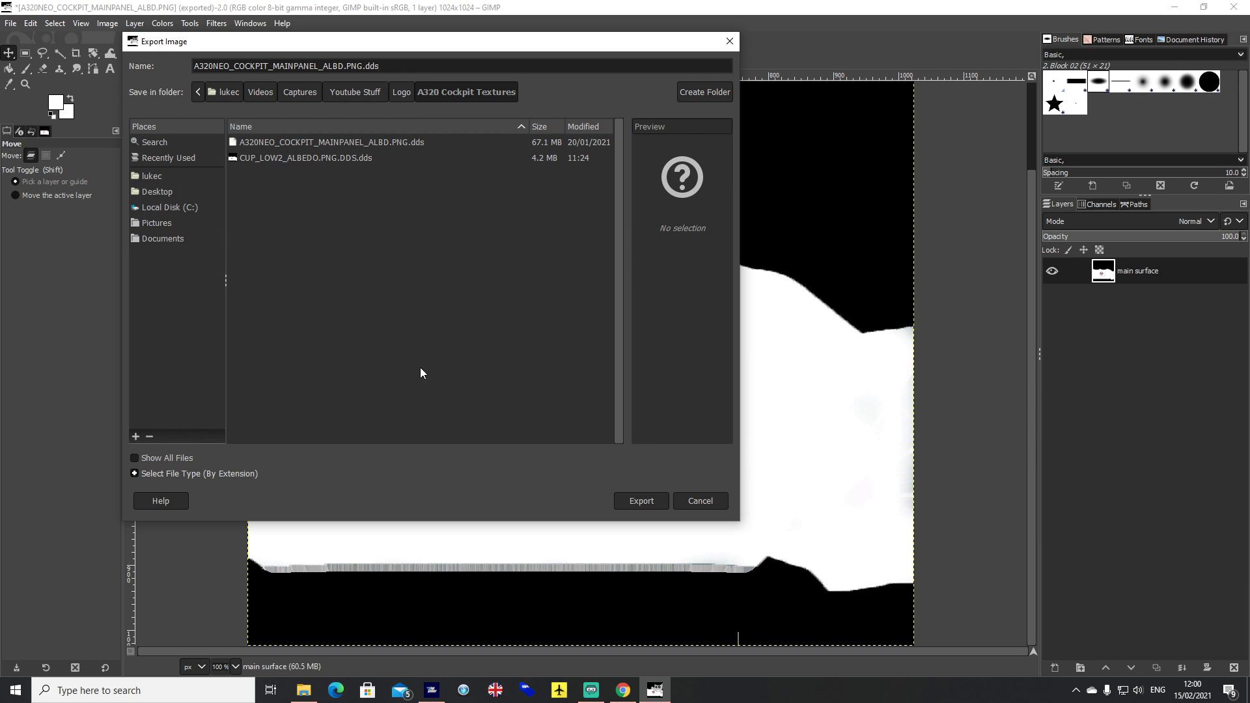
{"action": "left_click", "coordinate": [640, 501]}
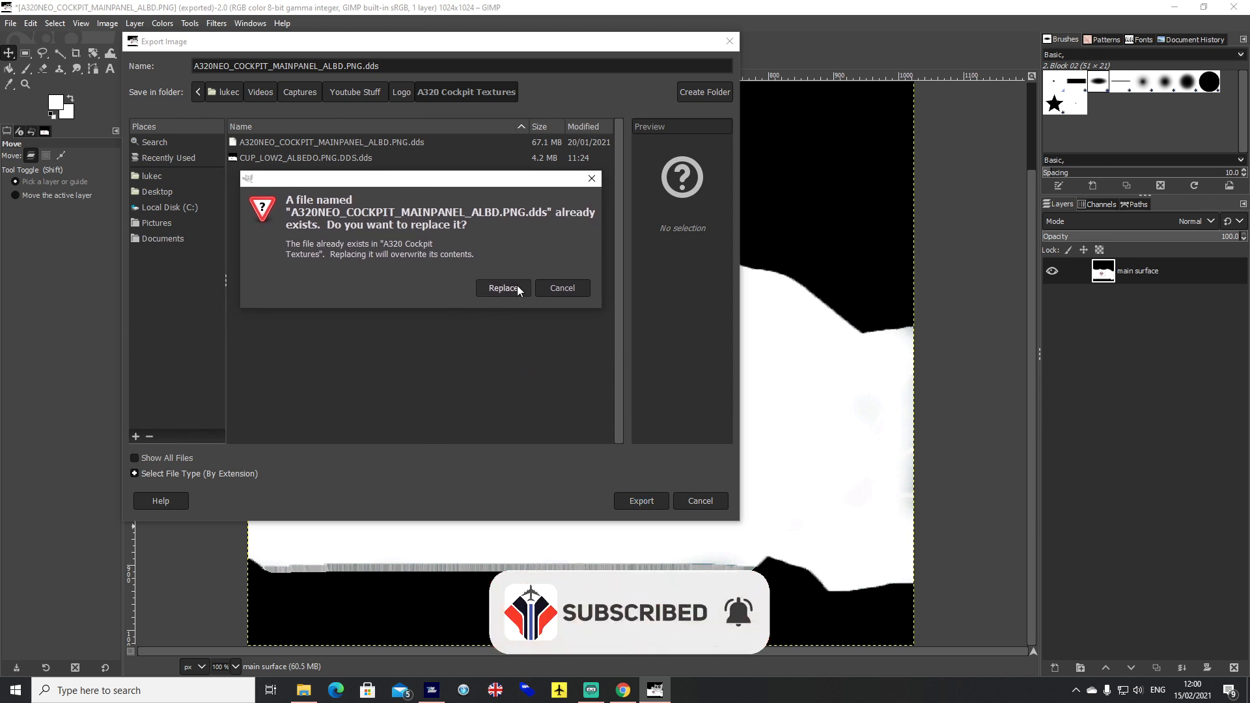
Replace the existing file, keeping Compression None and Generate mipmaps.
{"action": "left_click", "coordinate": [502, 288]}
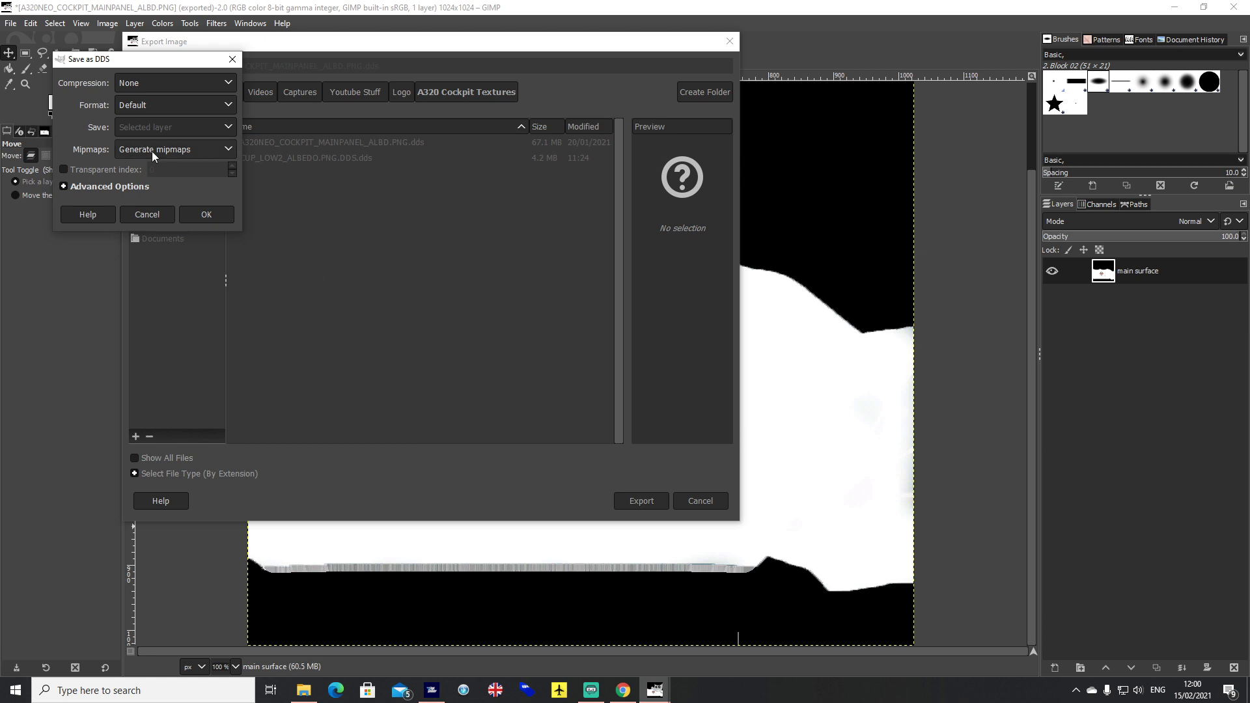
{"action": "mouse_move", "coordinate": [165, 180]}
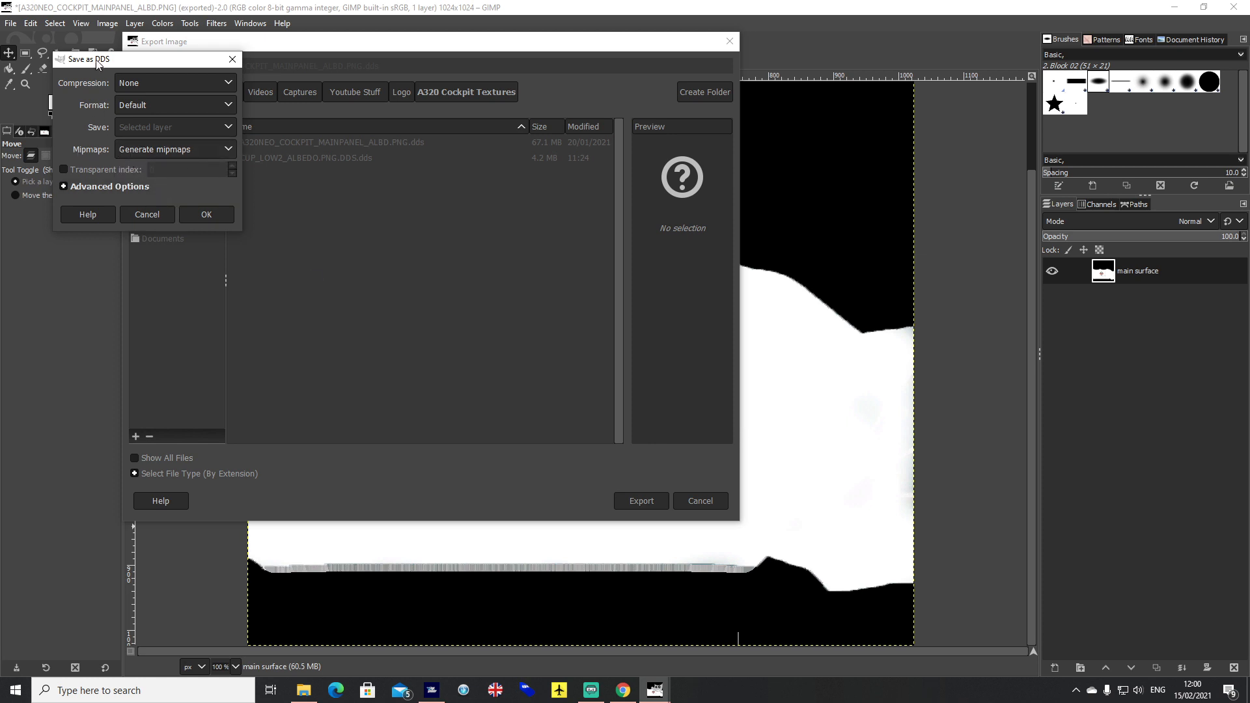
{"action": "left_click", "coordinate": [206, 214]}
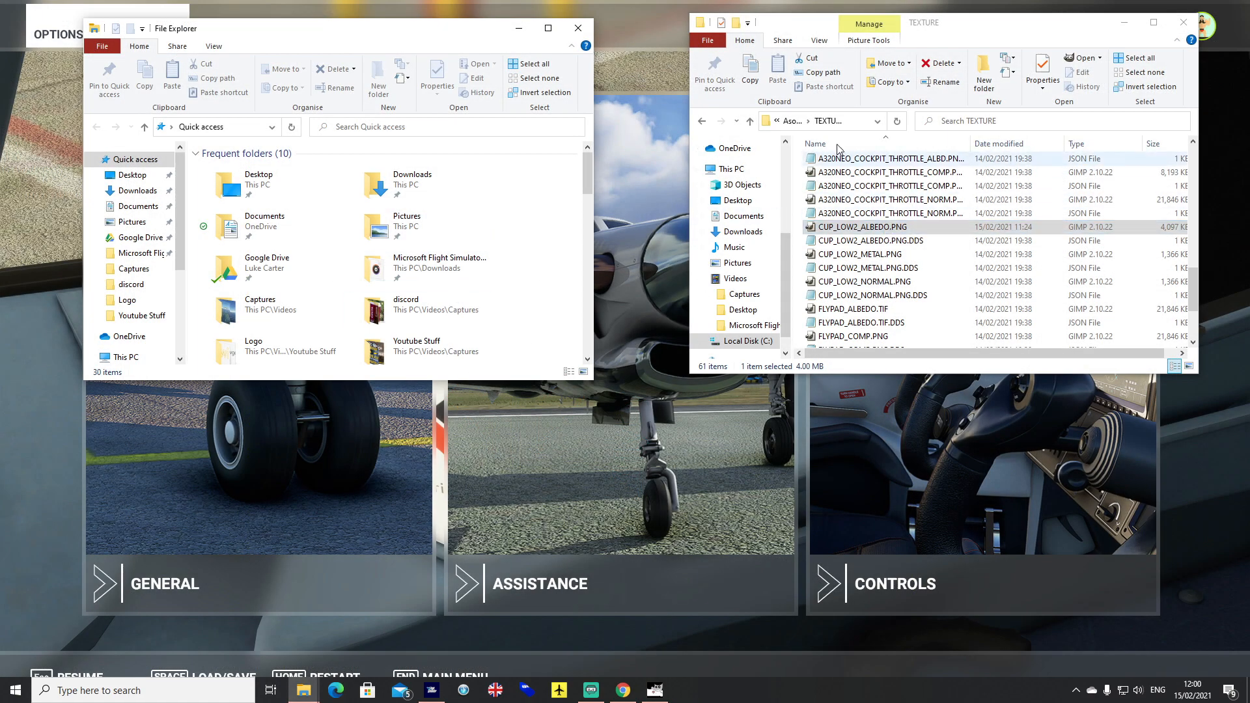
Copy CUP_LOW2_ALBEDO.PNG.DDS from A320 Cockpit Textures into TEXTURE, replacing the old CUP_LOW2_ALBEDO.PNG.
{"action": "left_click", "coordinate": [135, 347]}
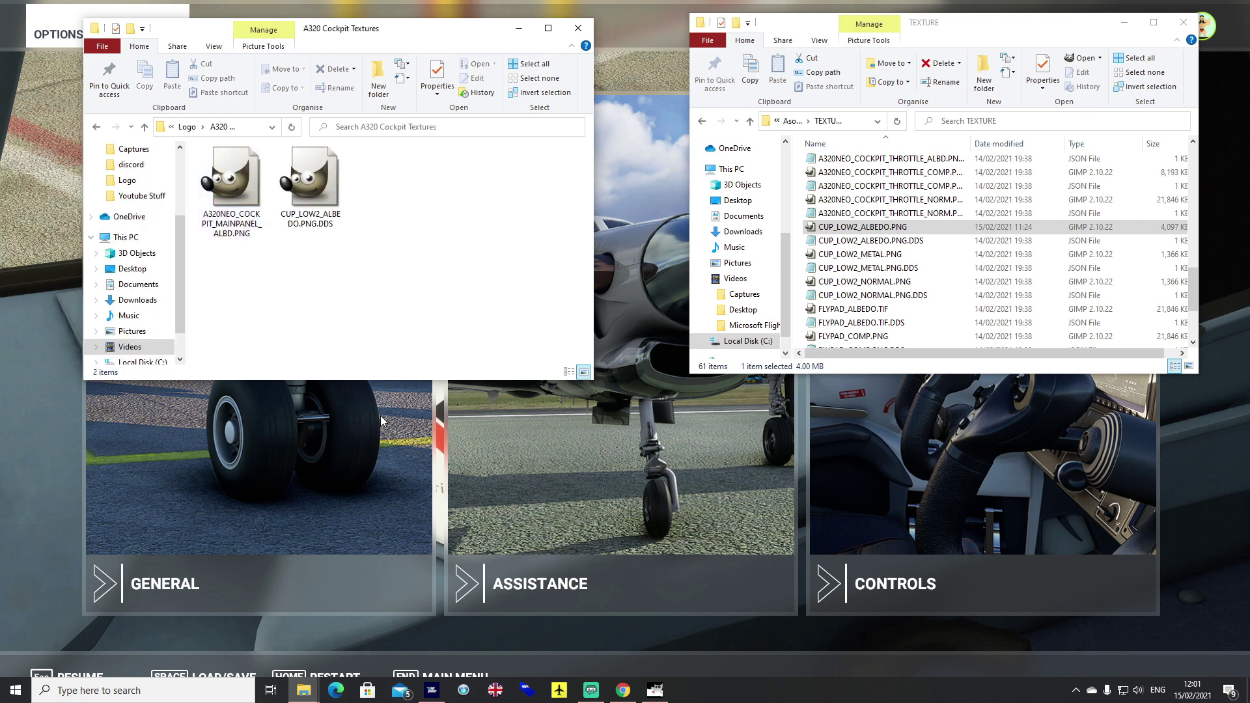
{"action": "right_click", "coordinate": [310, 174]}
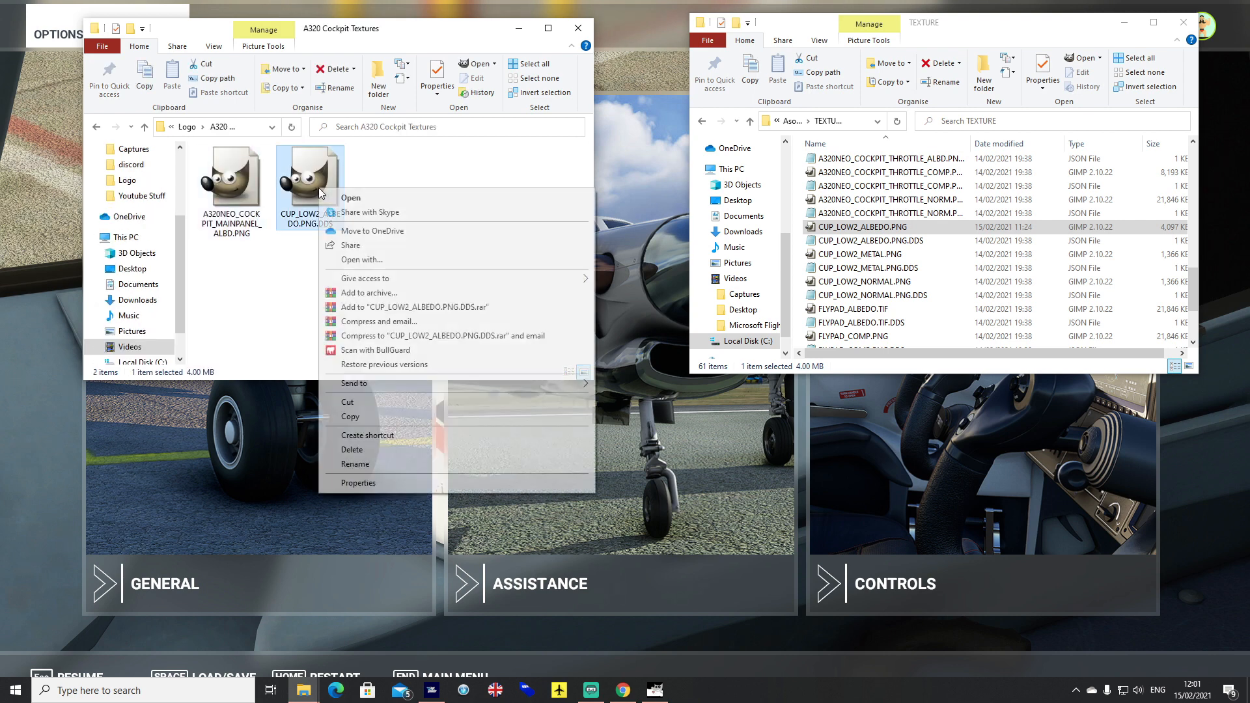
{"action": "left_click", "coordinate": [319, 309]}
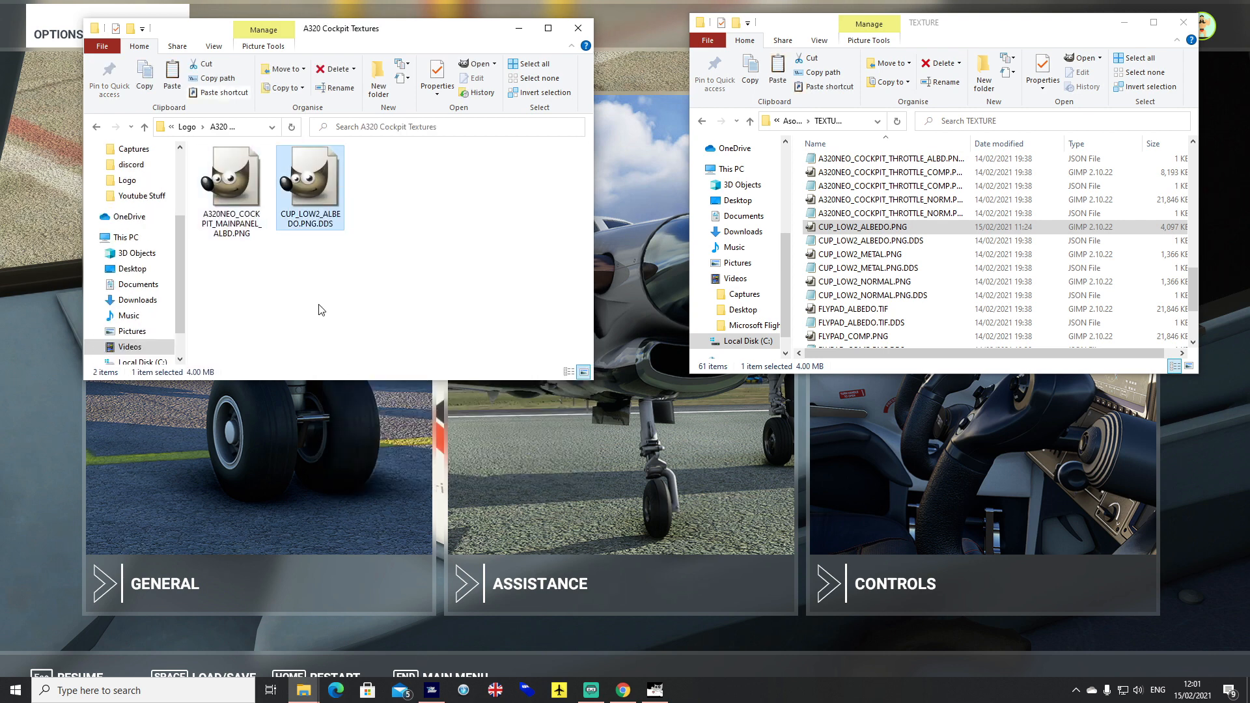
{"action": "left_click", "coordinate": [857, 227]}
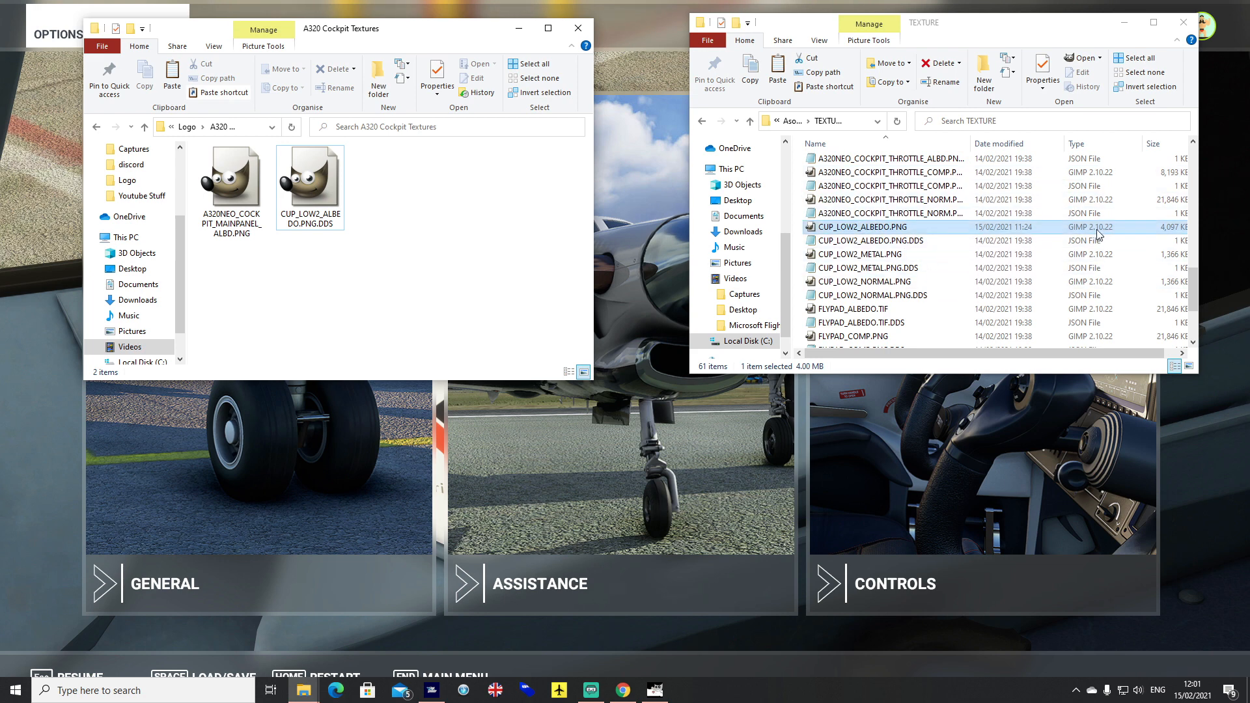
{"action": "mouse_move", "coordinate": [919, 285]}
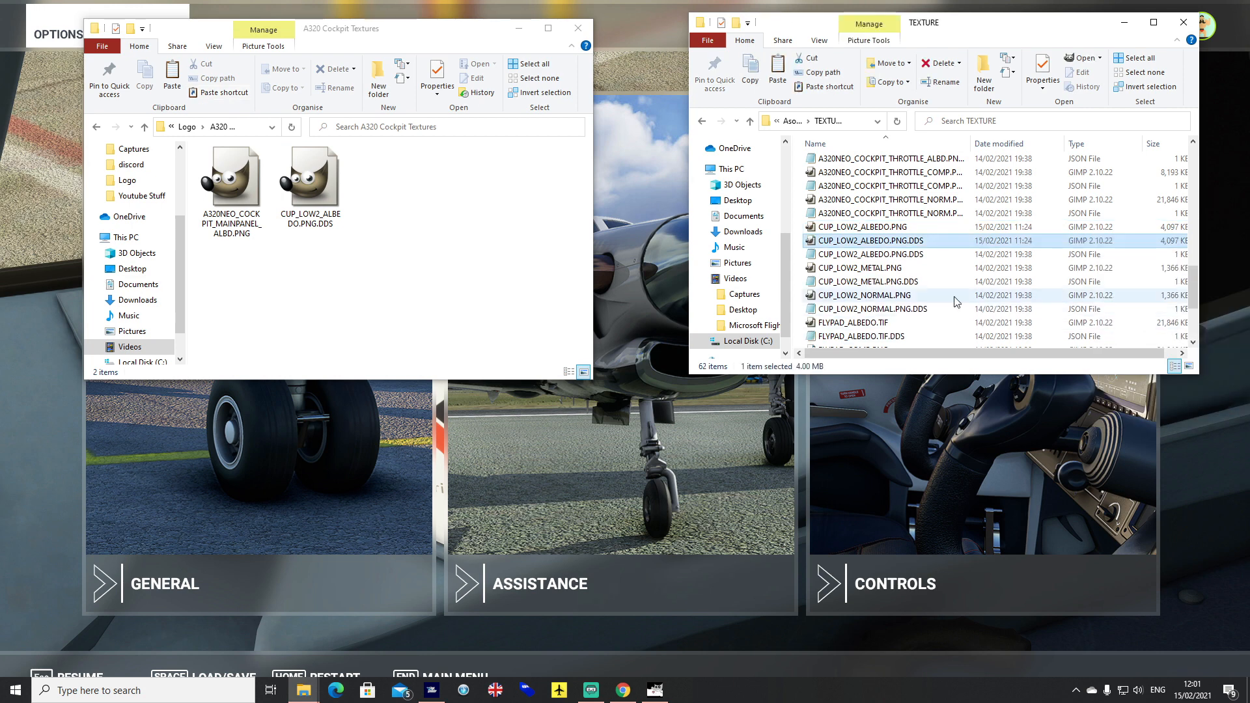
{"action": "left_click", "coordinate": [856, 227]}
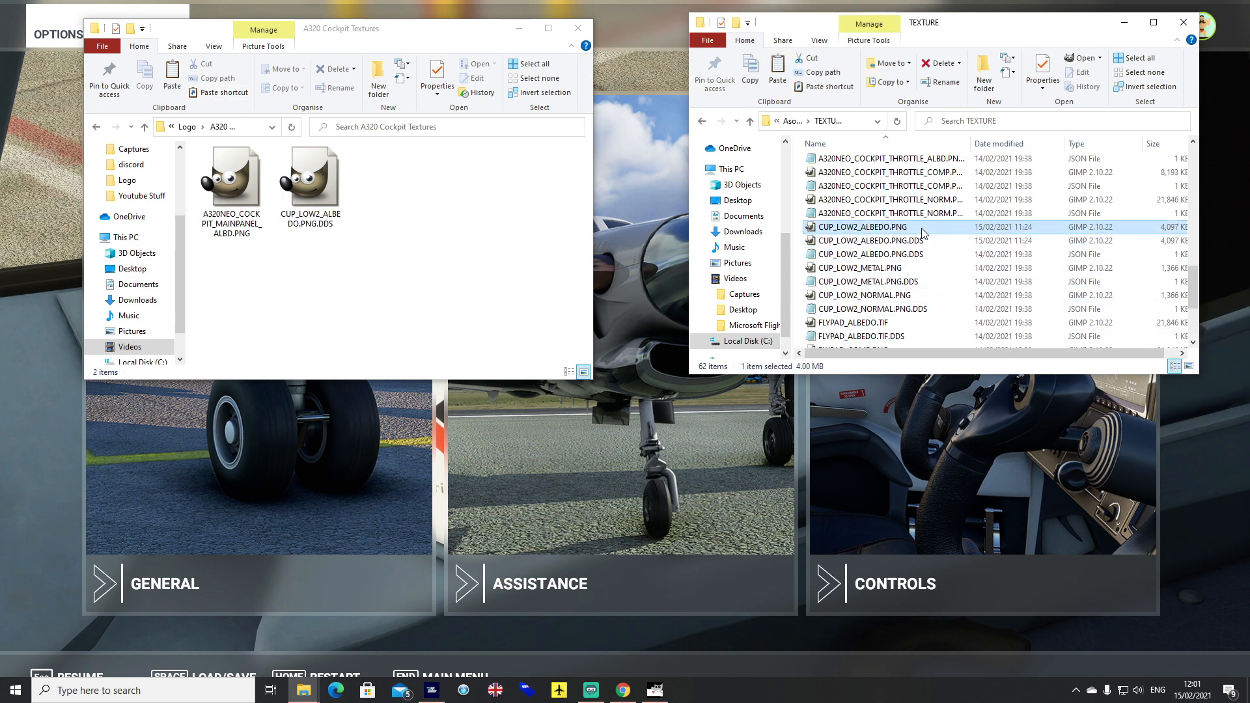
{"action": "mouse_move", "coordinate": [1017, 281]}
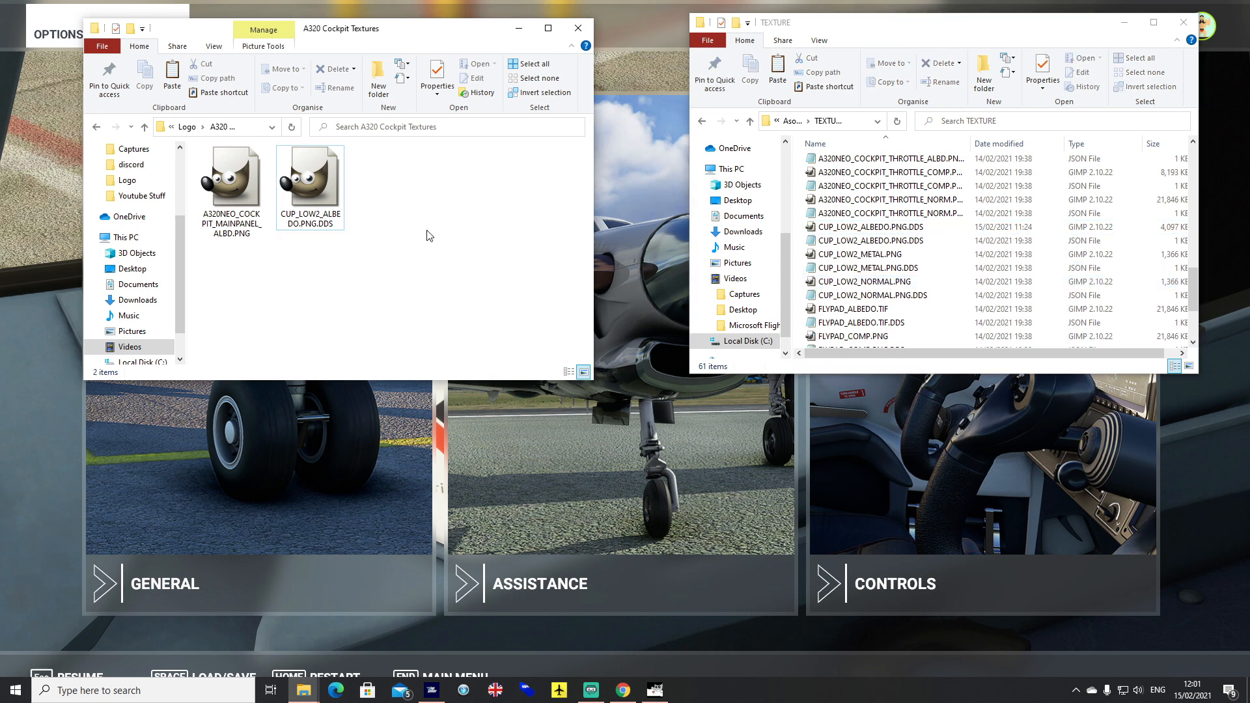
{"action": "mouse_move", "coordinate": [511, 247]}
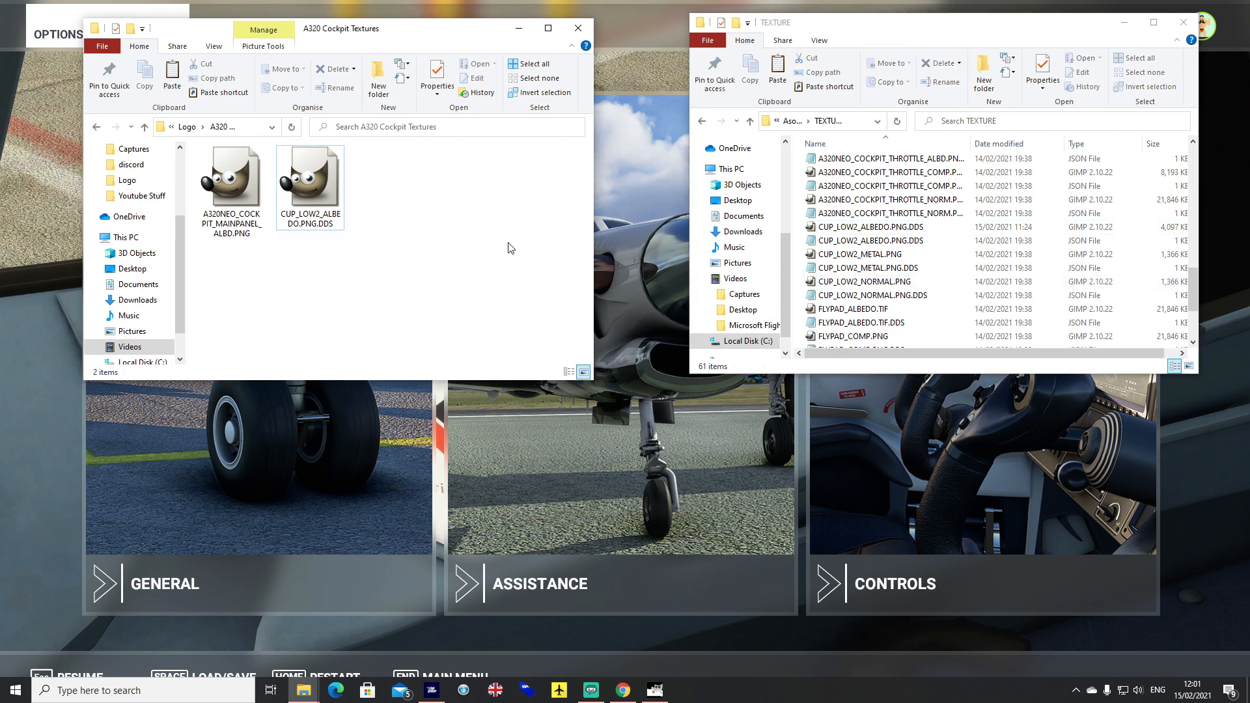
{"action": "mouse_move", "coordinate": [511, 244]}
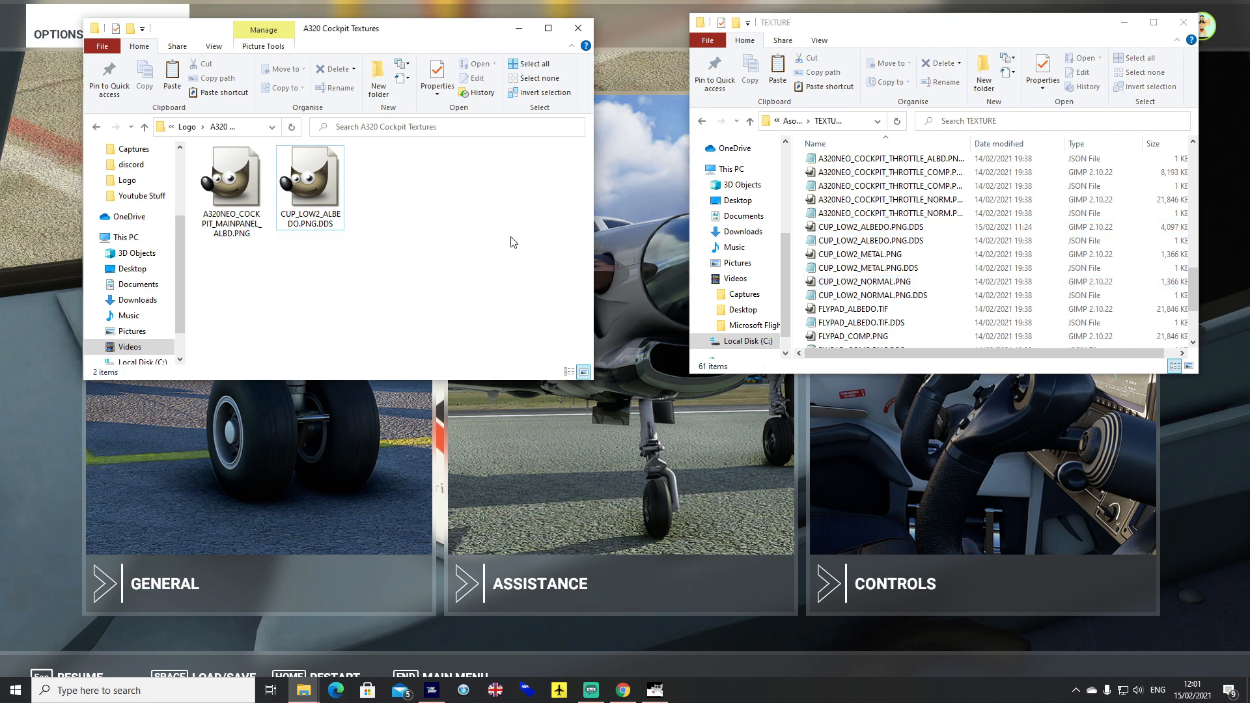